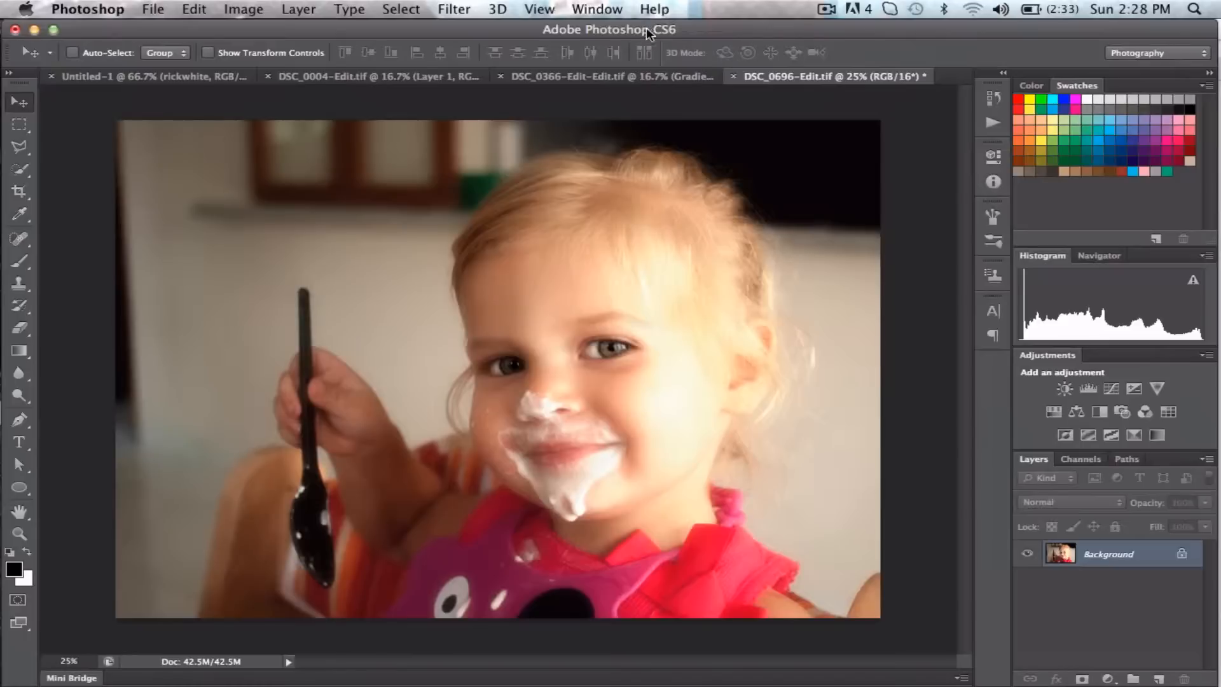
pyautogui.moveTo(650, 15)
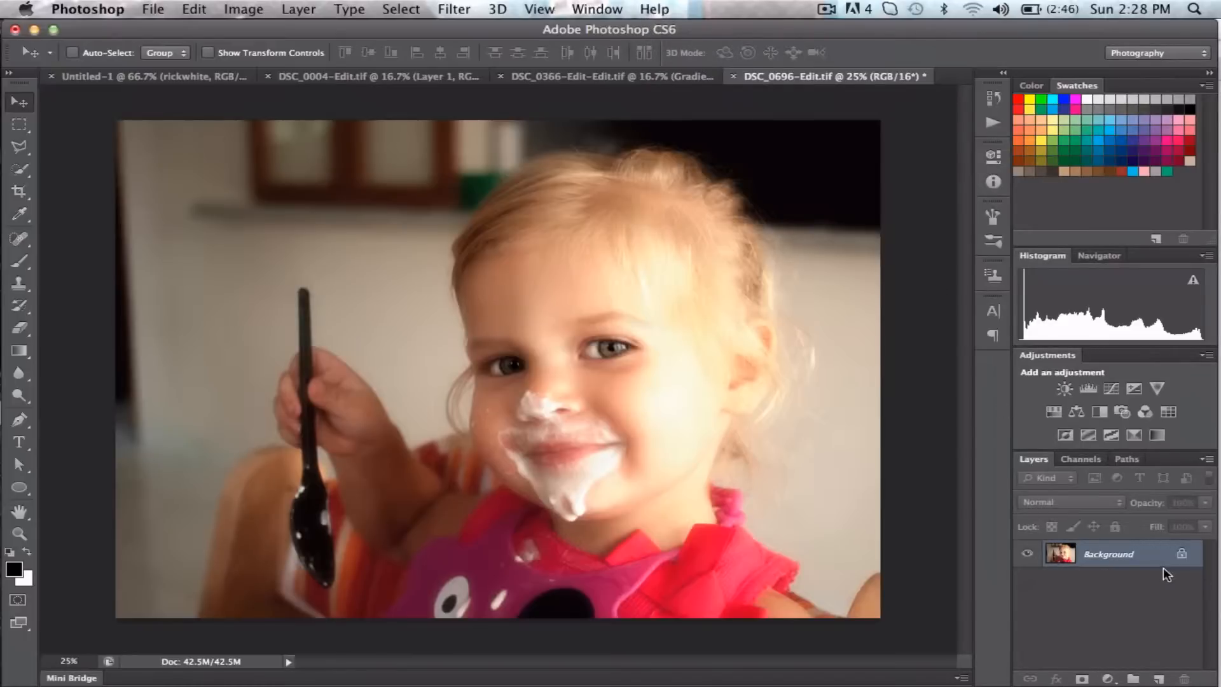
pyautogui.moveTo(1109, 553)
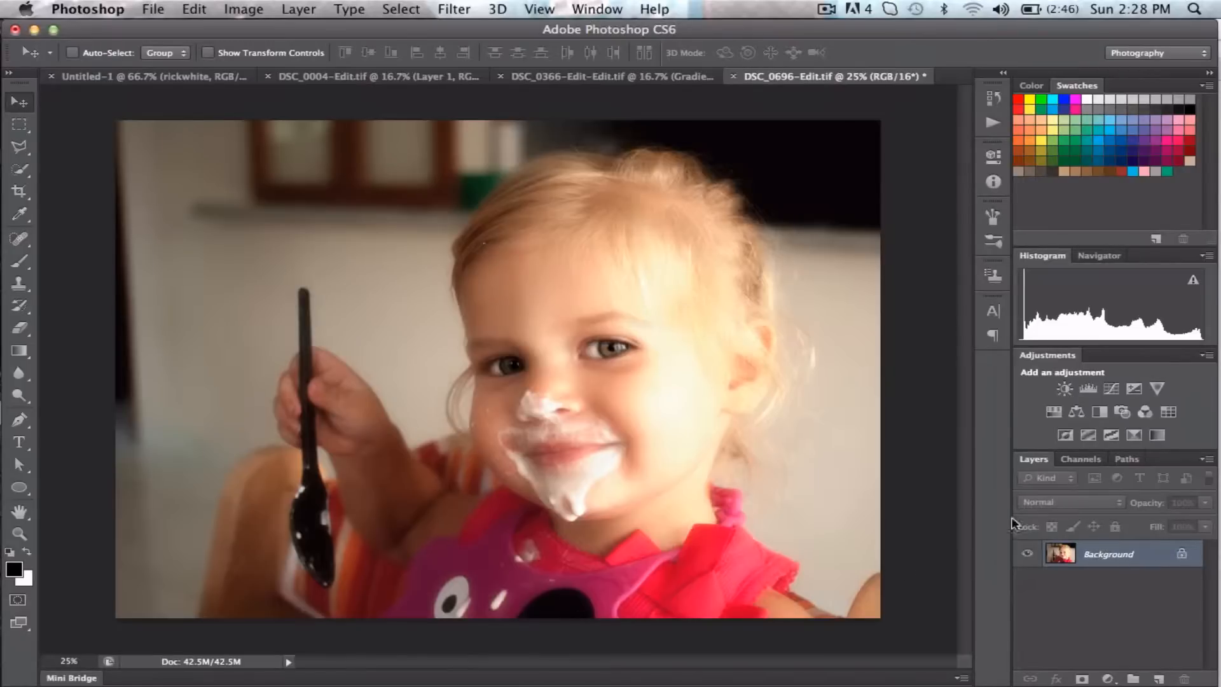
pyautogui.moveTo(1184, 554)
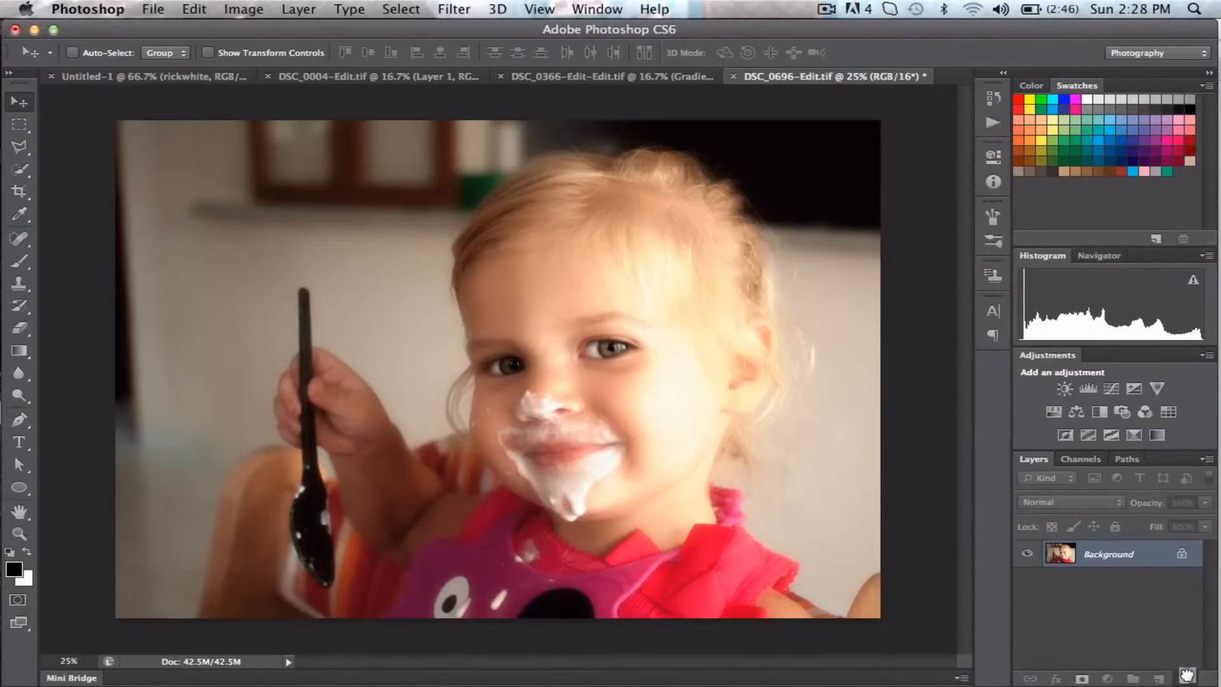
# - Convert the Background to Layer 0 and add a new Layer 1 above it filled solid white
pyautogui.doubleClick(1107, 553)
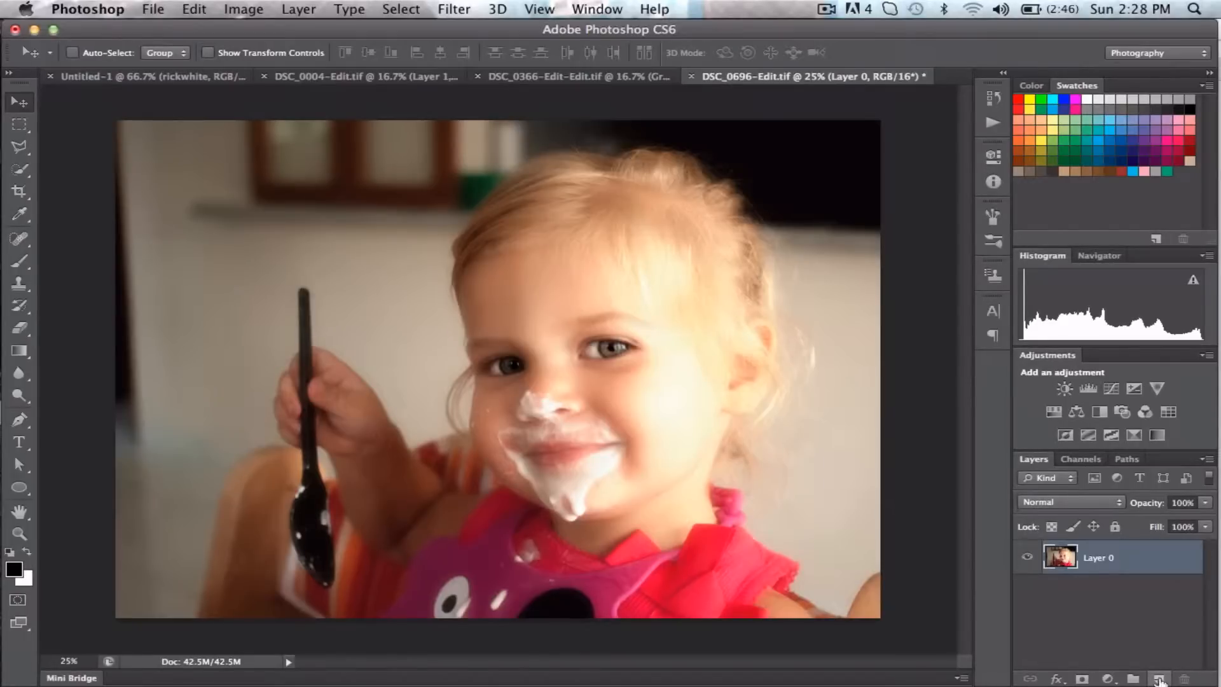
pyautogui.click(1160, 680)
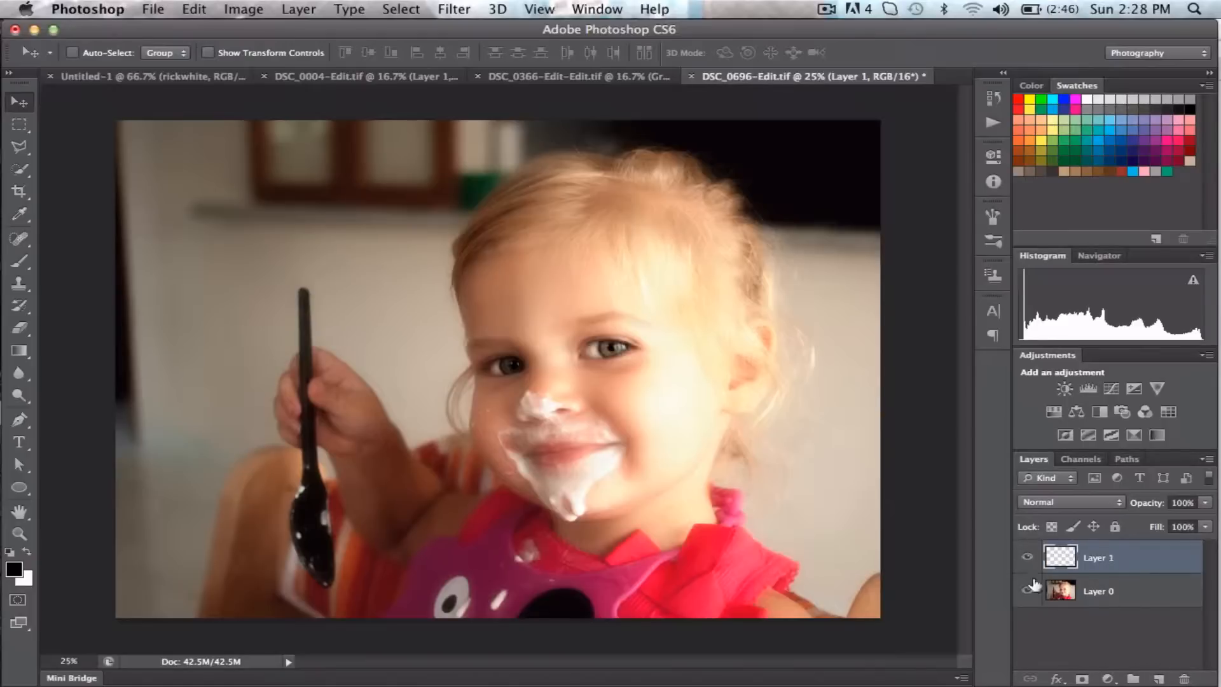
pyautogui.click(1028, 591)
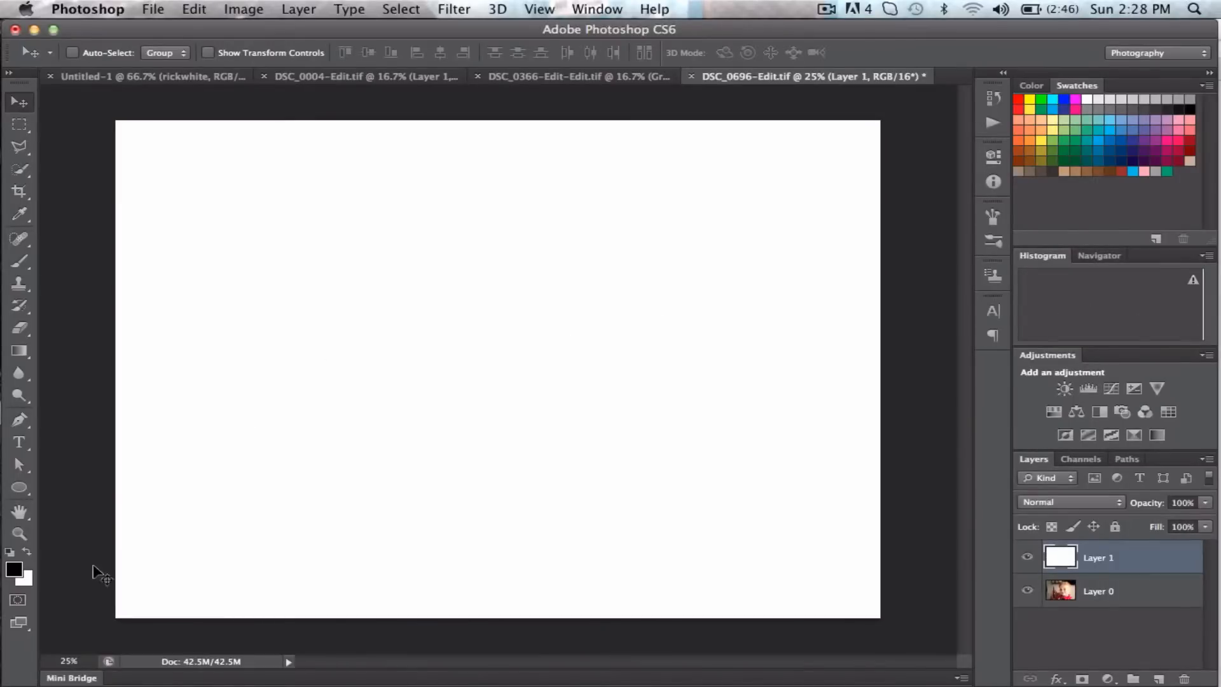
pyautogui.moveTo(30, 589)
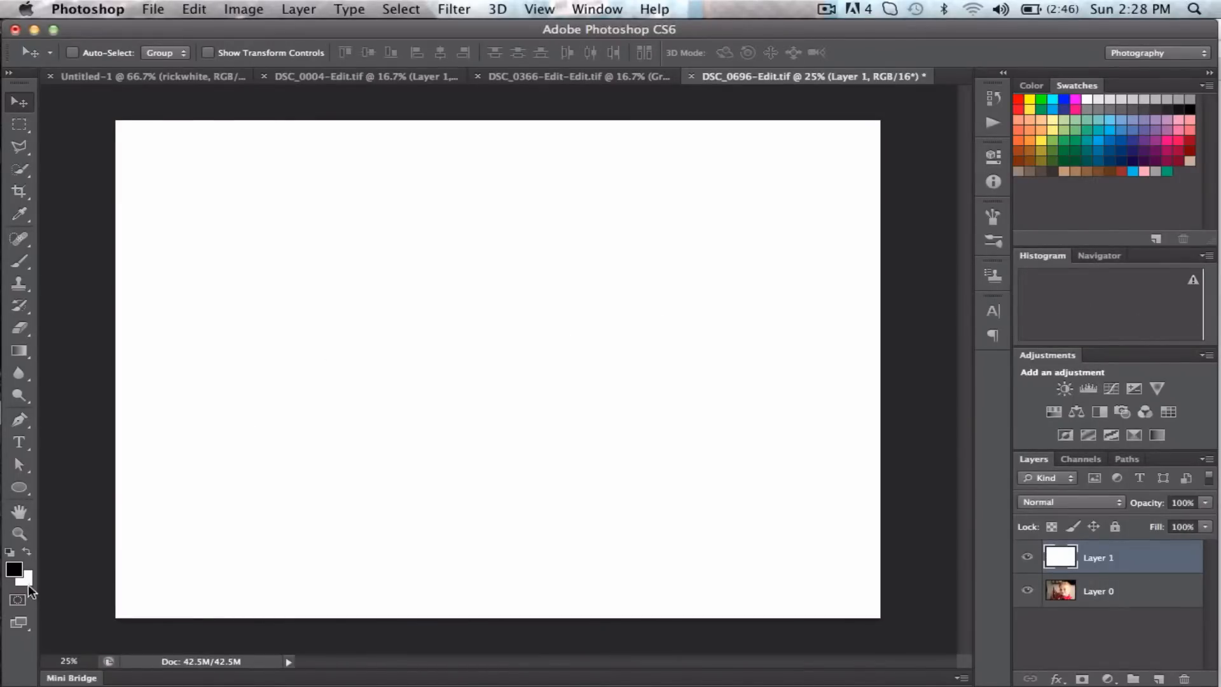
pyautogui.moveTo(30, 583)
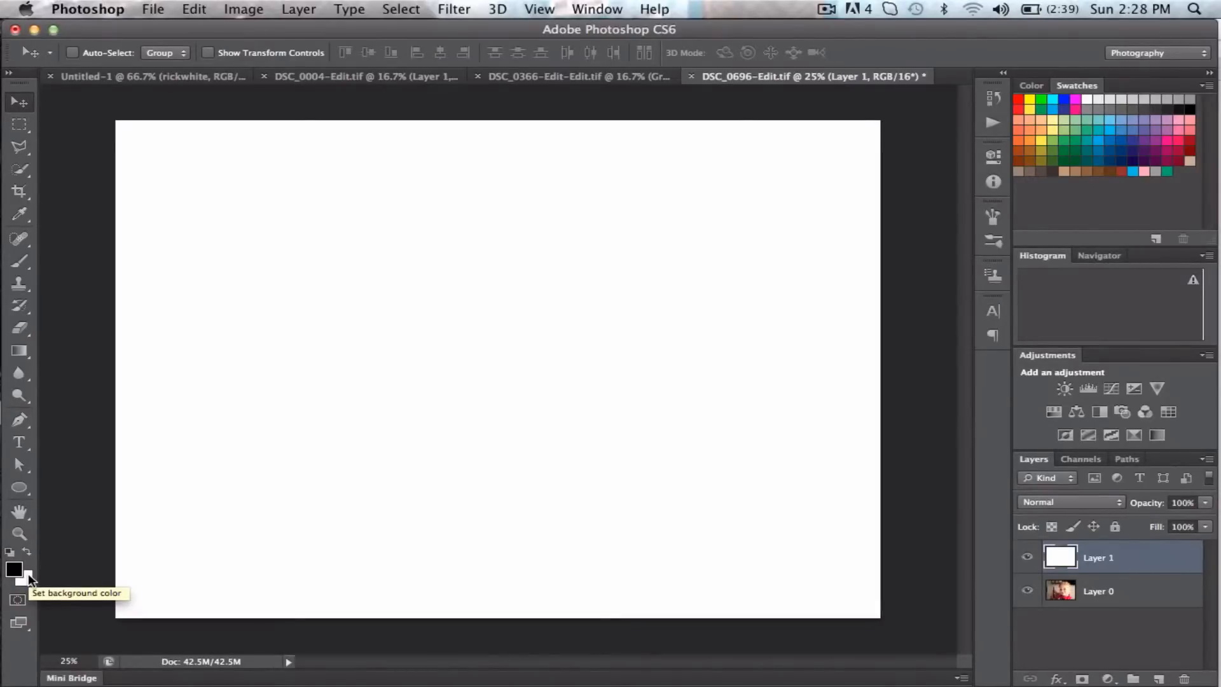
# - Hide the white Layer 1 so the photo shows and make Layer 0 the active layer
pyautogui.click(1028, 557)
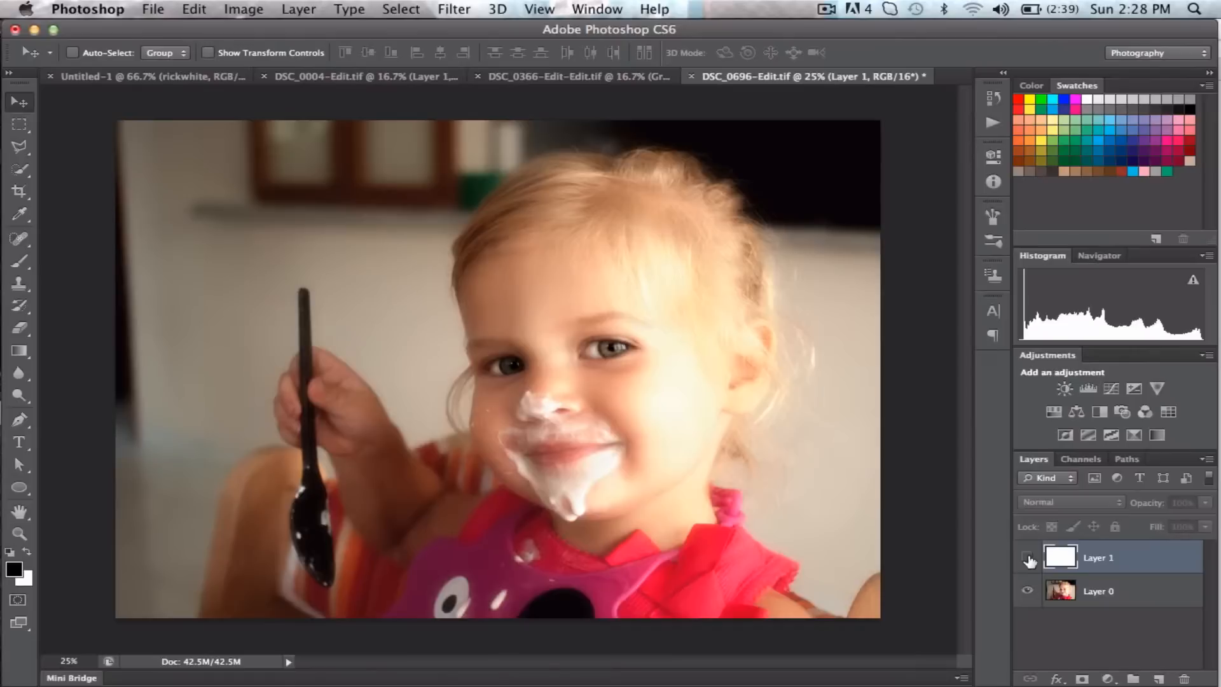
pyautogui.click(1028, 557)
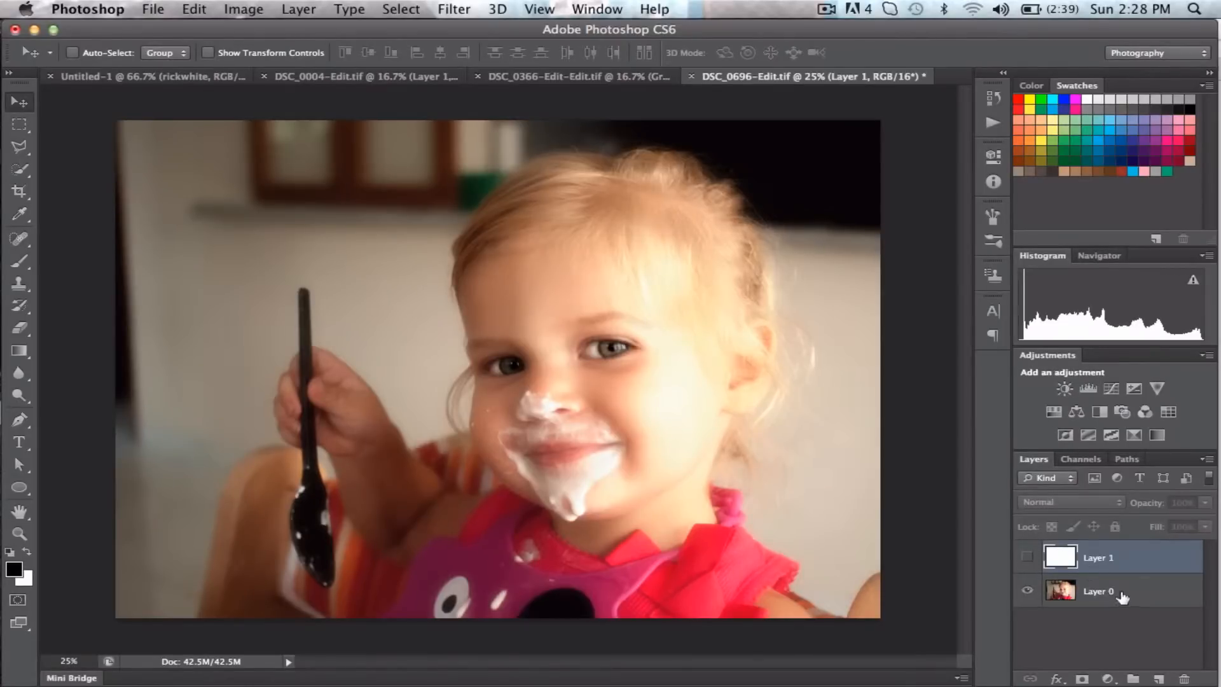
pyautogui.click(1098, 591)
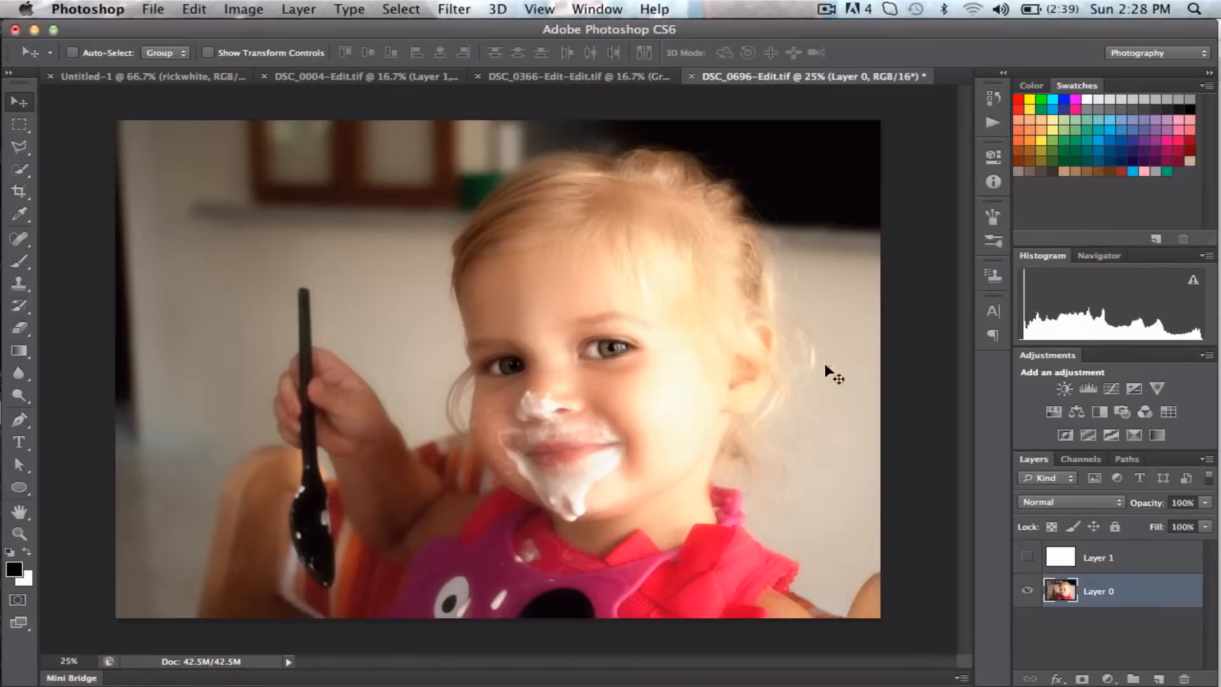
pyautogui.click(243, 9)
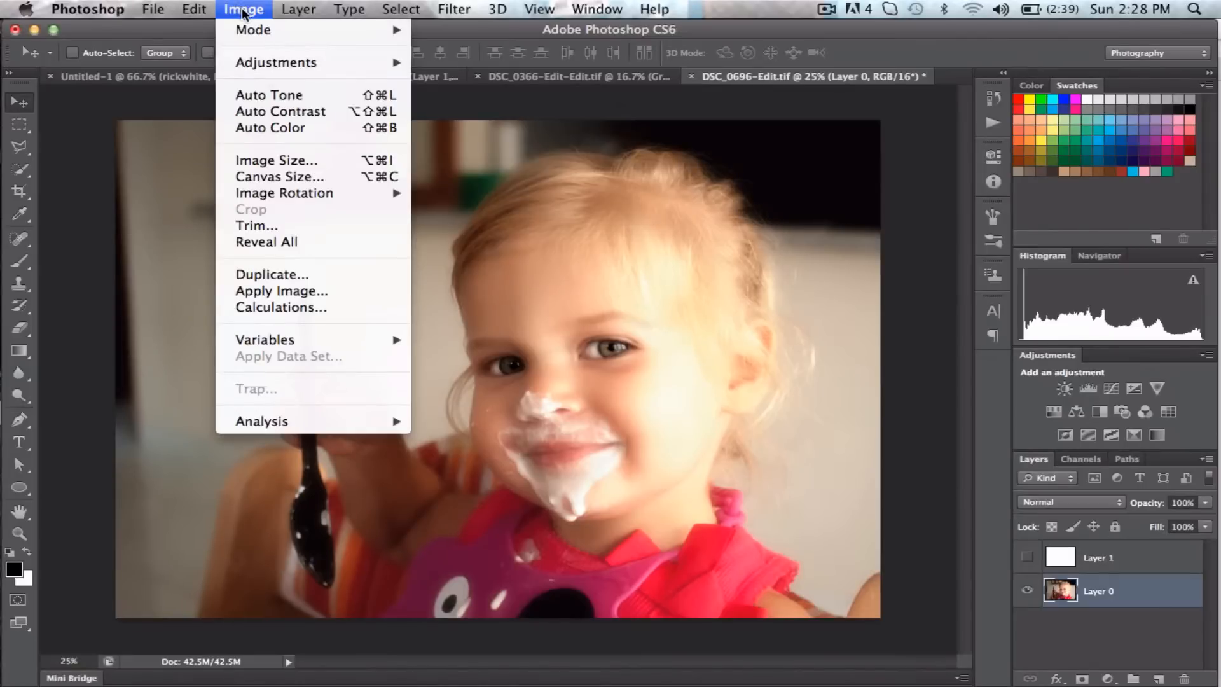
pyautogui.click(193, 9)
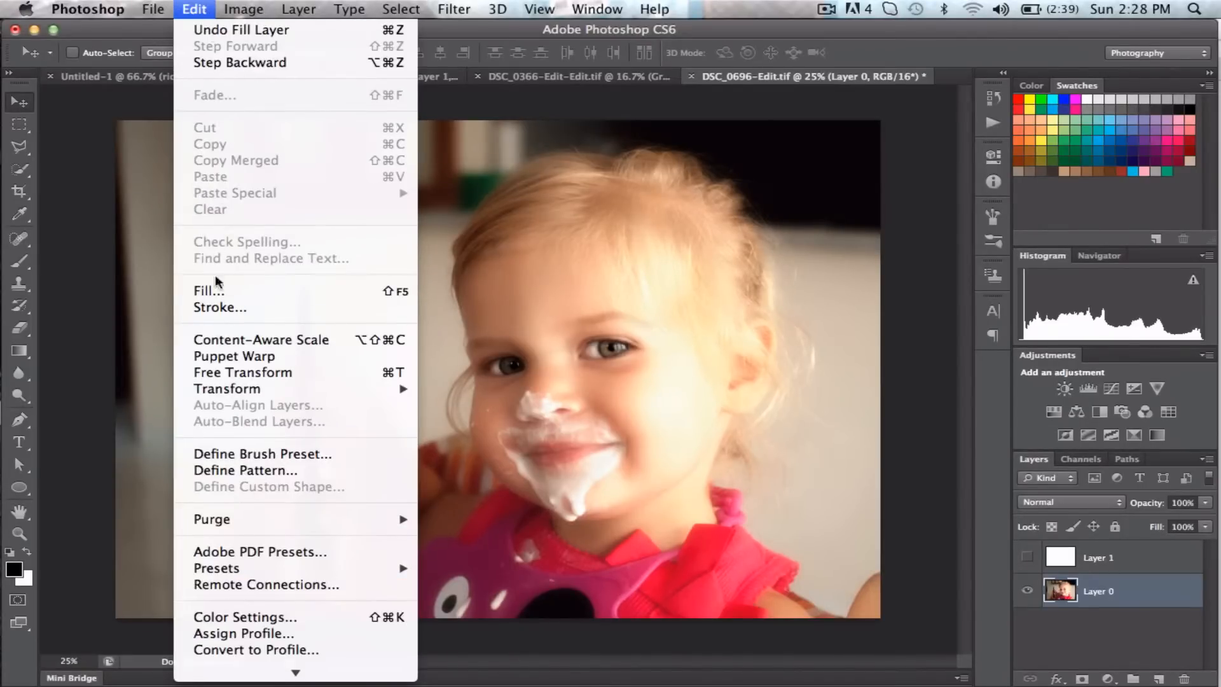
# - Free Transform Layer 0, scaling the photo evenly to about 85% and committing the resize
pyautogui.click(241, 372)
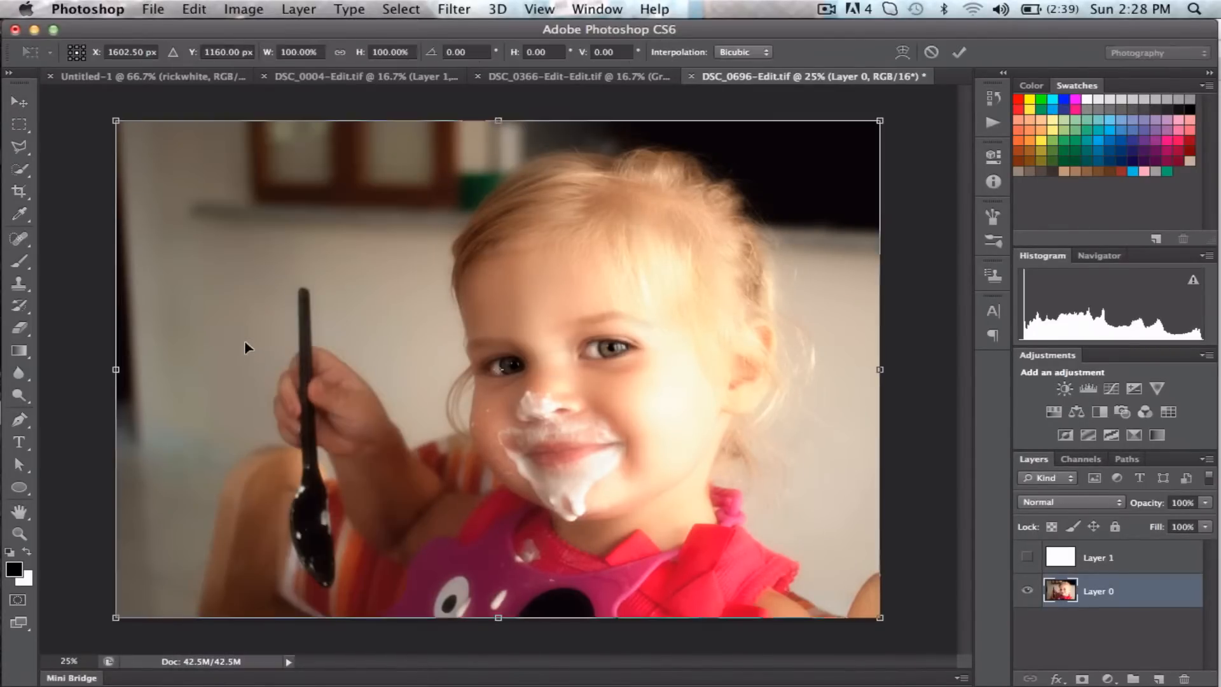
pyautogui.moveTo(230, 314)
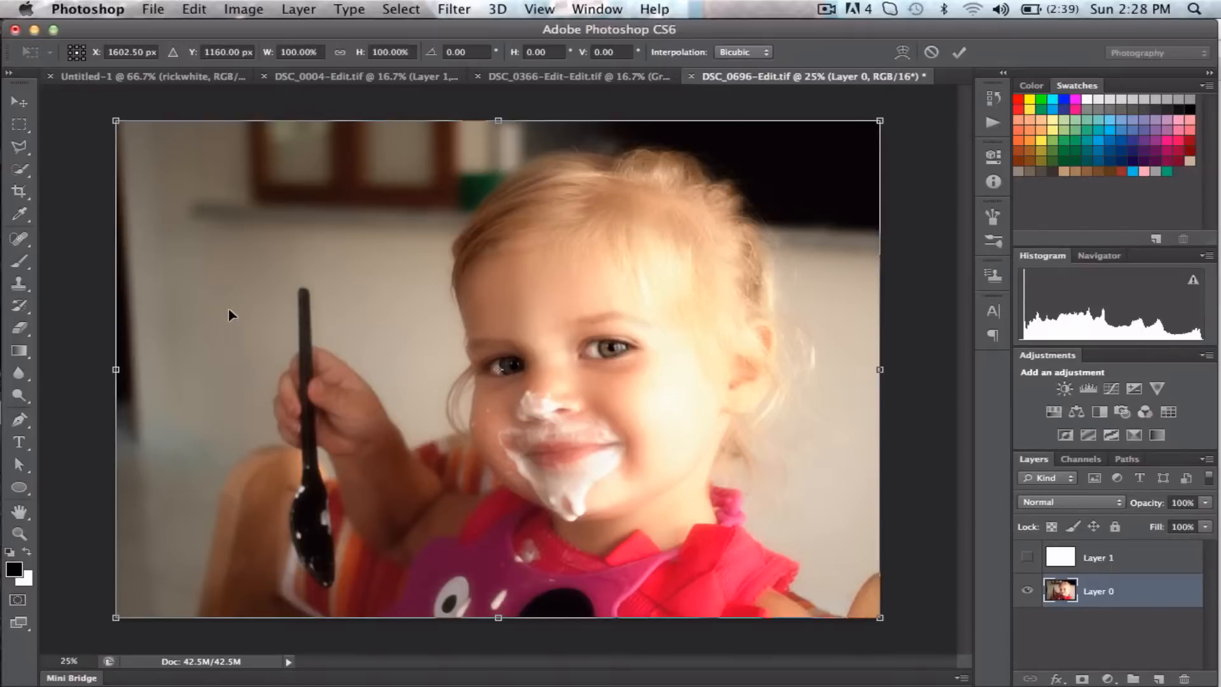
pyautogui.moveTo(156, 155)
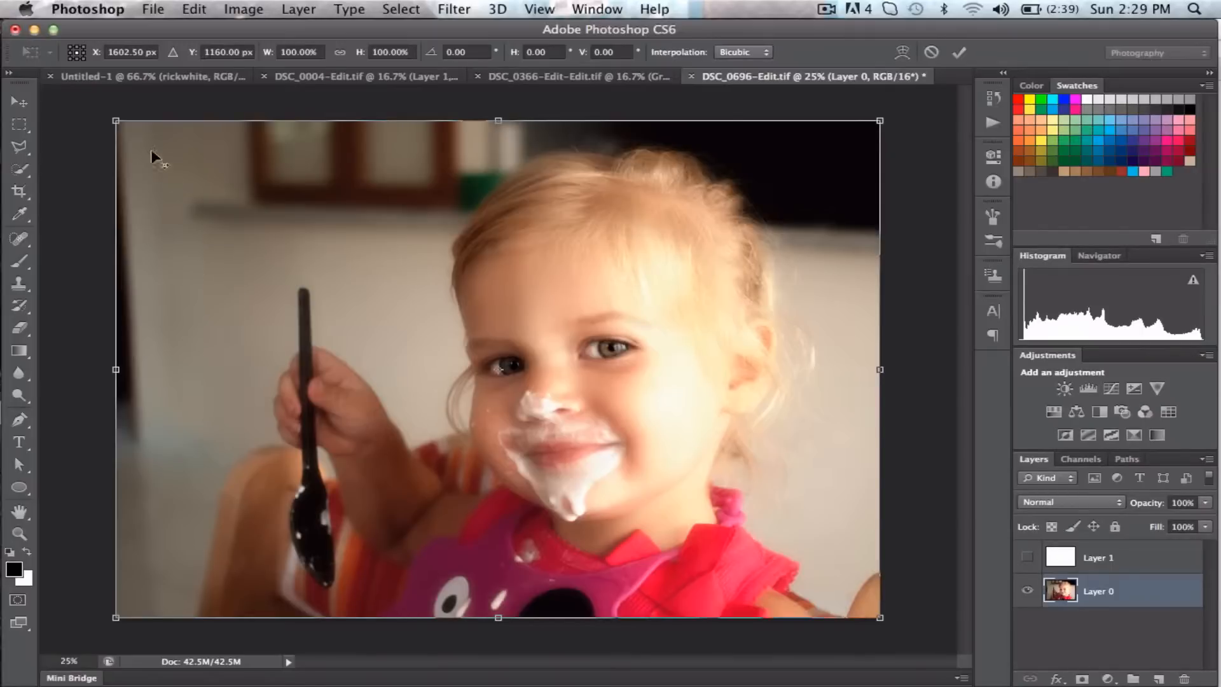
pyautogui.moveTo(117, 122)
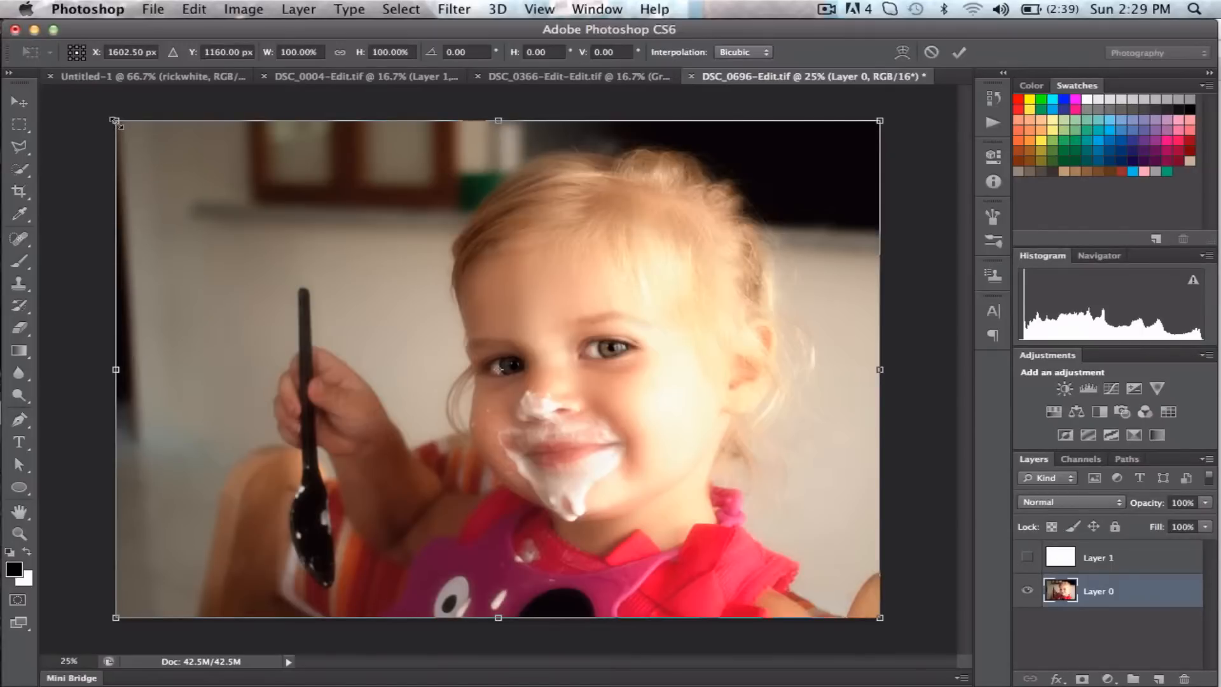
pyautogui.moveTo(118, 122); pyautogui.dragTo(144, 140)
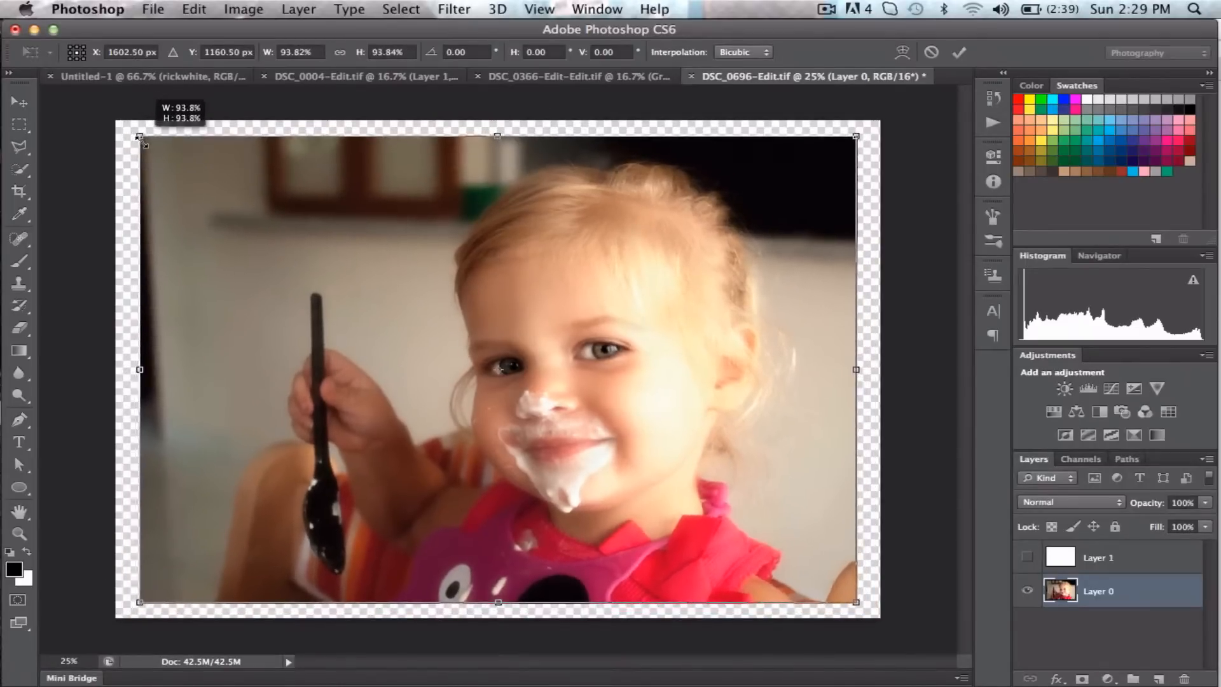
pyautogui.moveTo(140, 136); pyautogui.dragTo(161, 151)
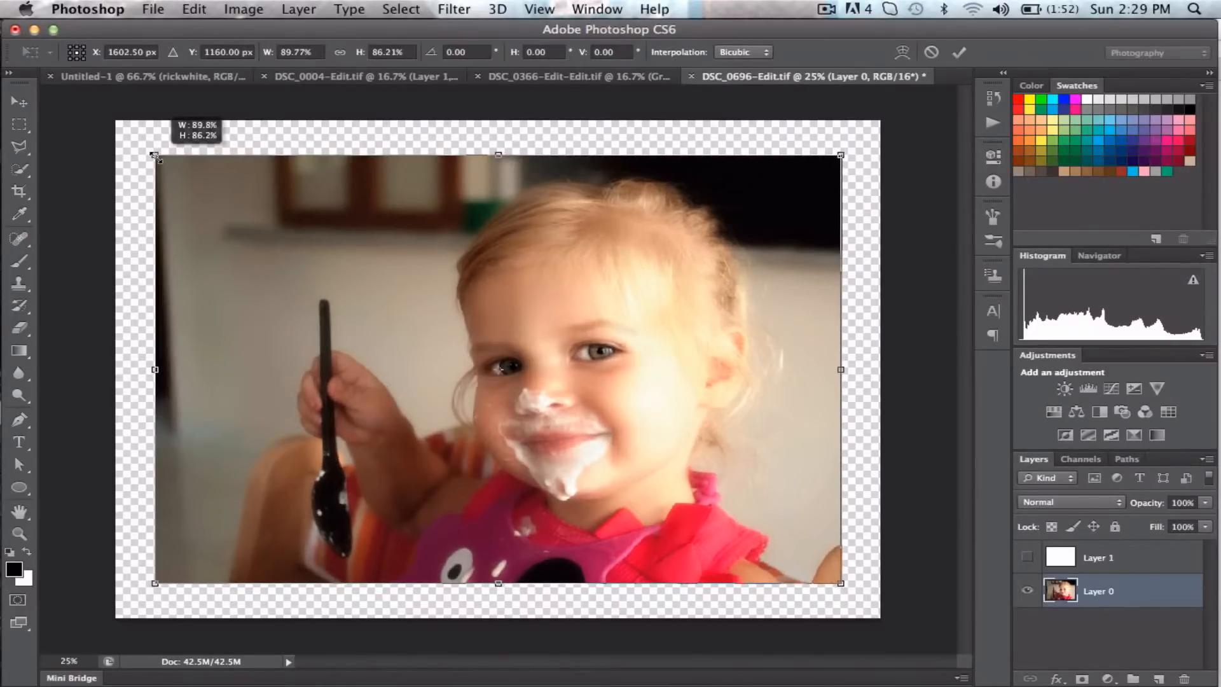
pyautogui.moveTo(155, 155); pyautogui.dragTo(161, 164)
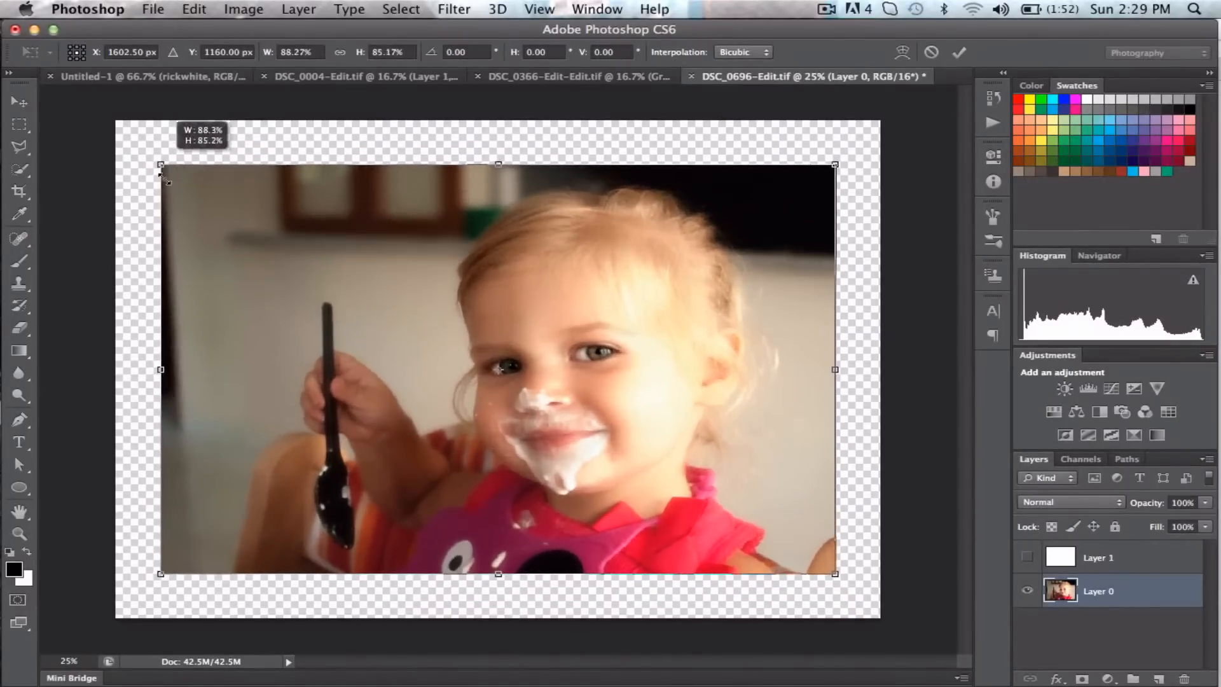
pyautogui.moveTo(161, 164); pyautogui.dragTo(172, 157)
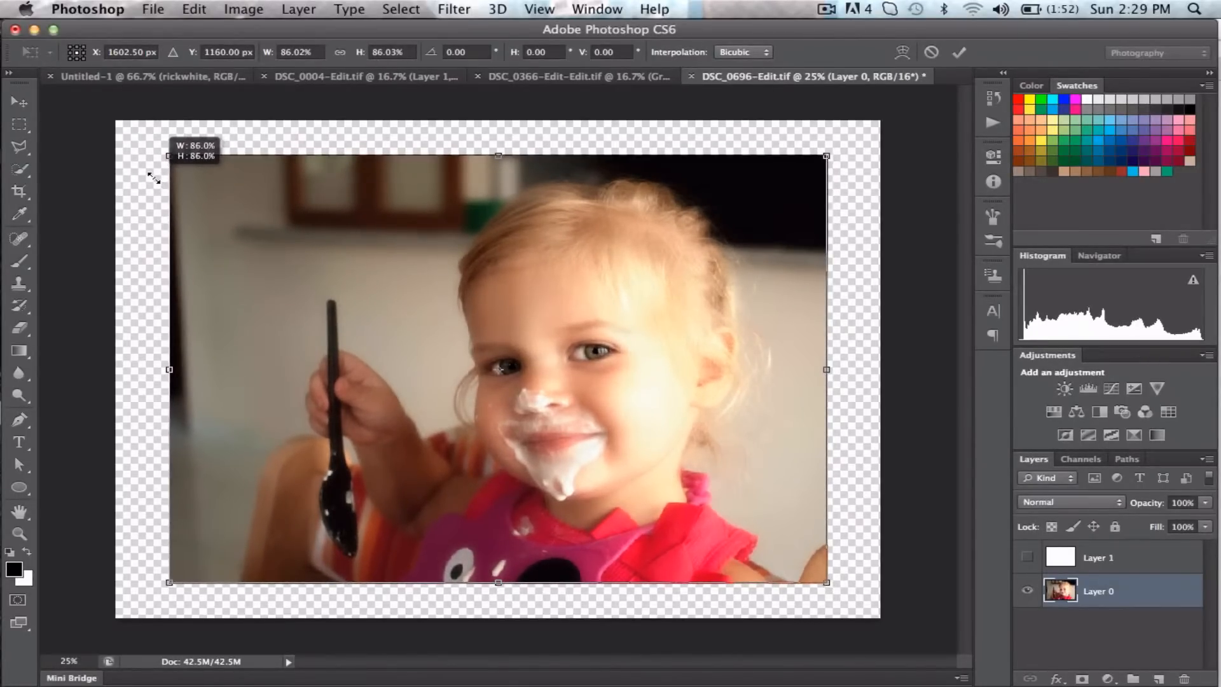
pyautogui.moveTo(169, 157); pyautogui.dragTo(171, 162)
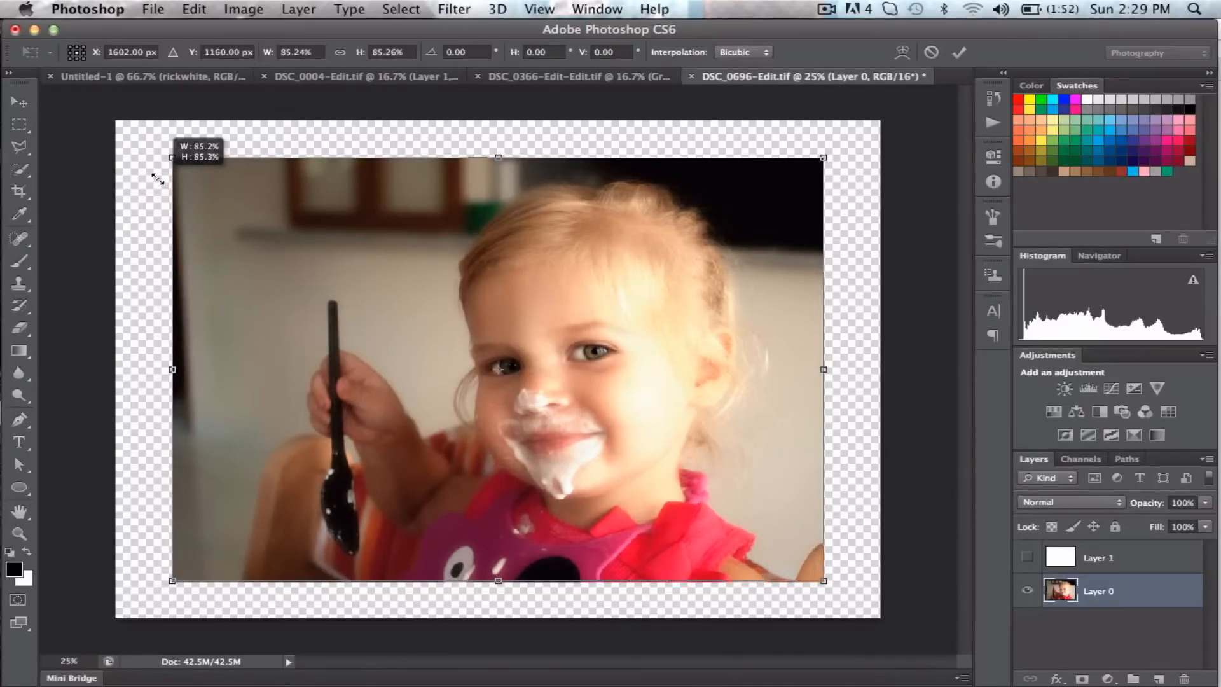
pyautogui.click(959, 52)
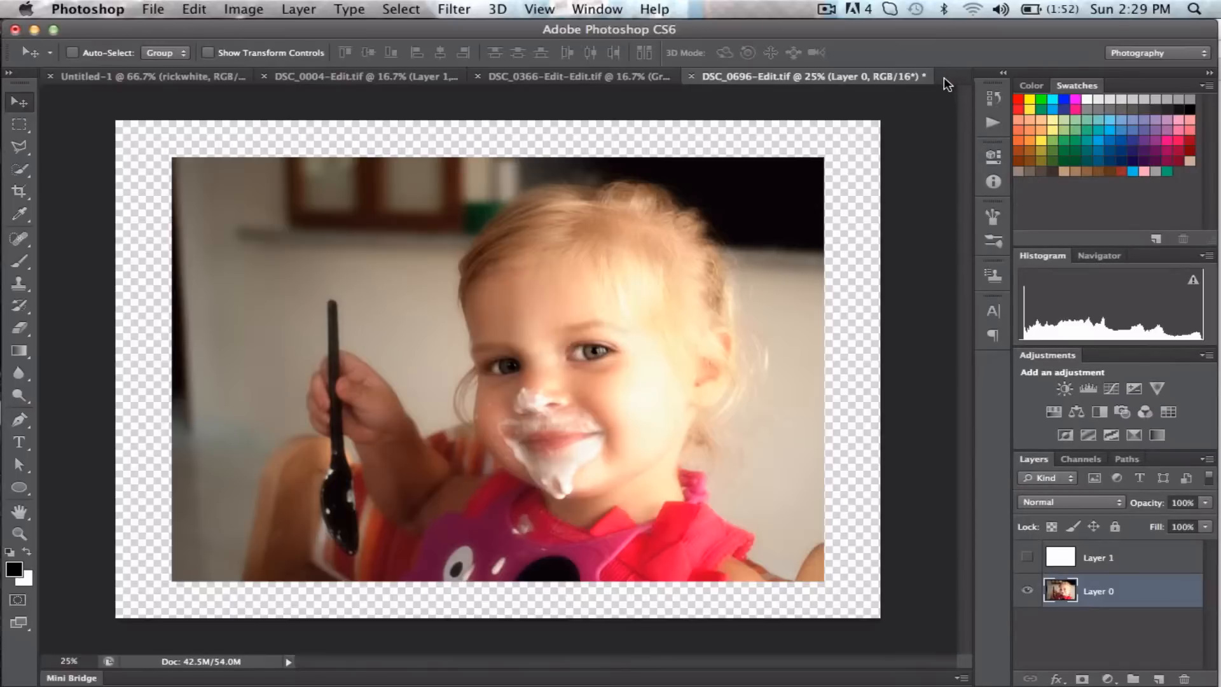
pyautogui.moveTo(946, 459)
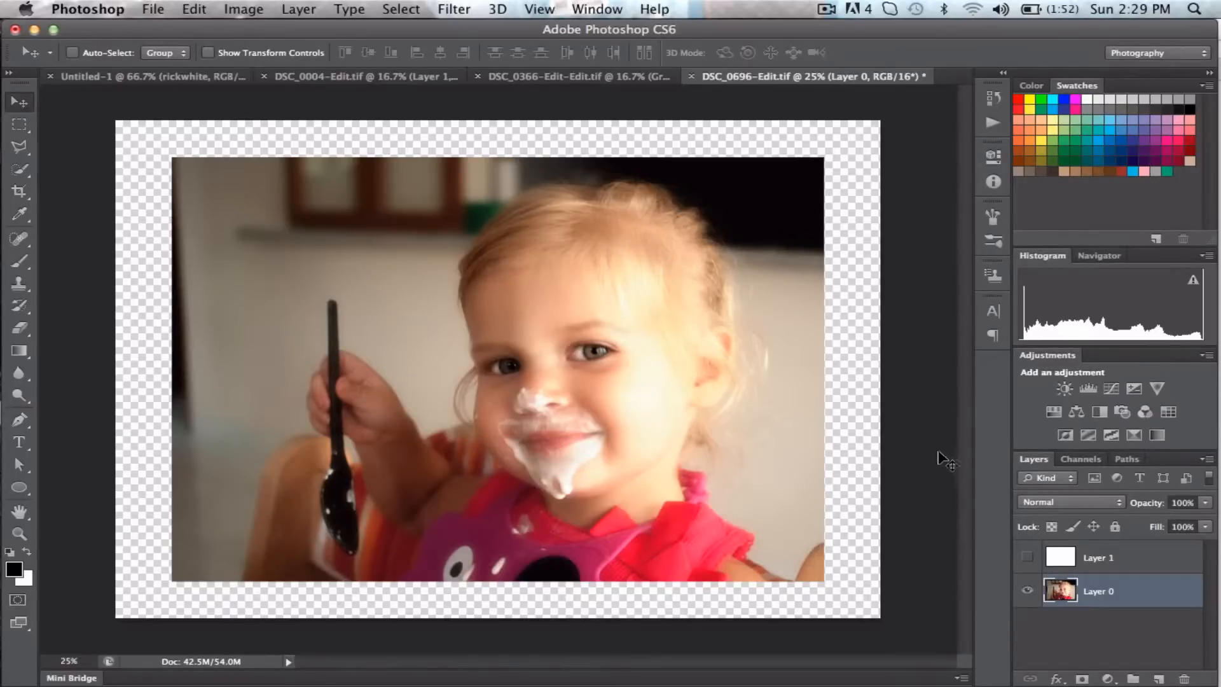
pyautogui.moveTo(191, 218)
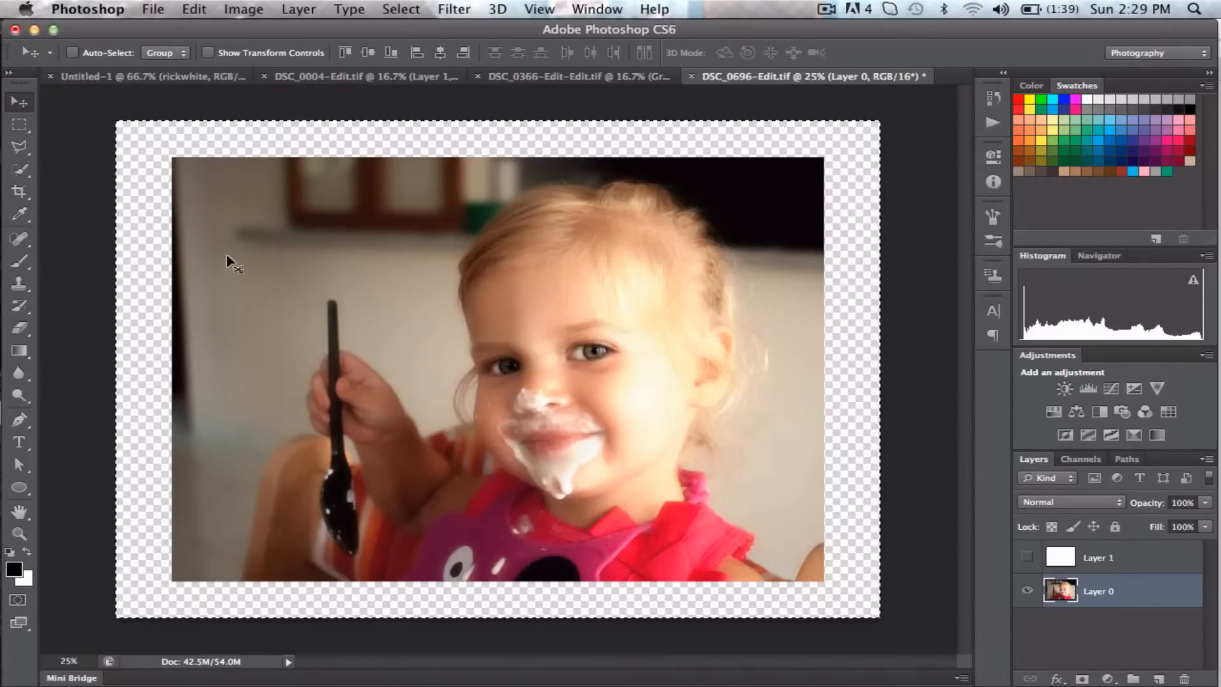
pyautogui.moveTo(367, 323)
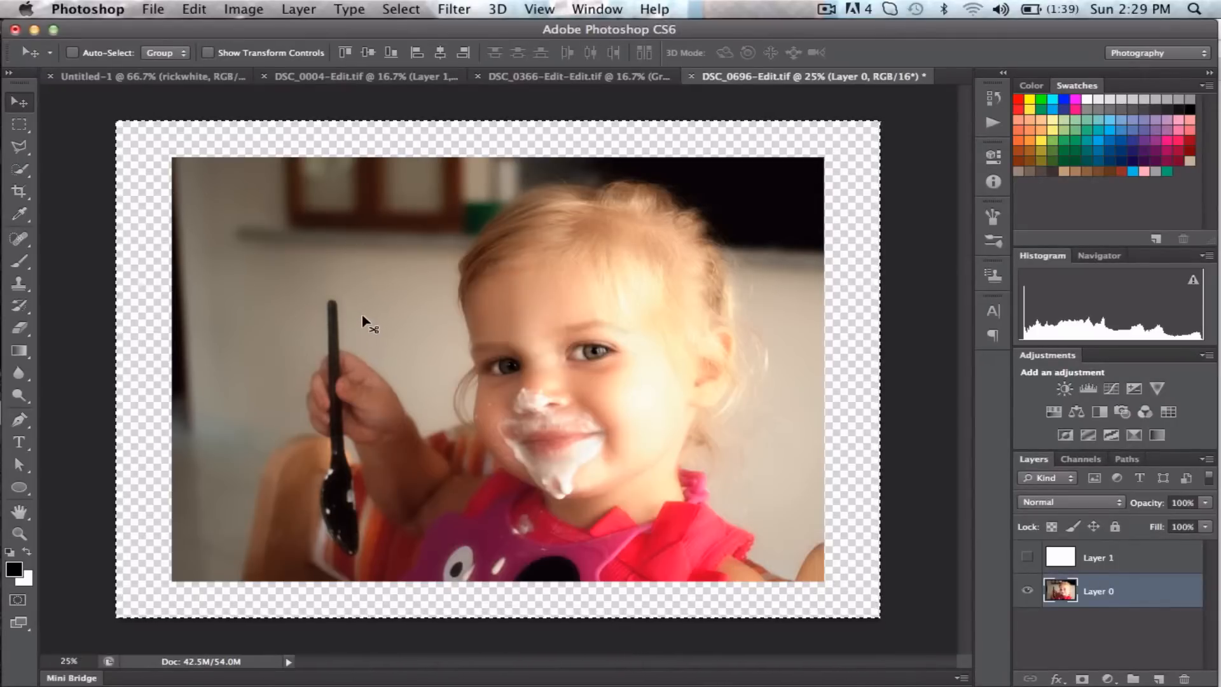
pyautogui.moveTo(307, 257)
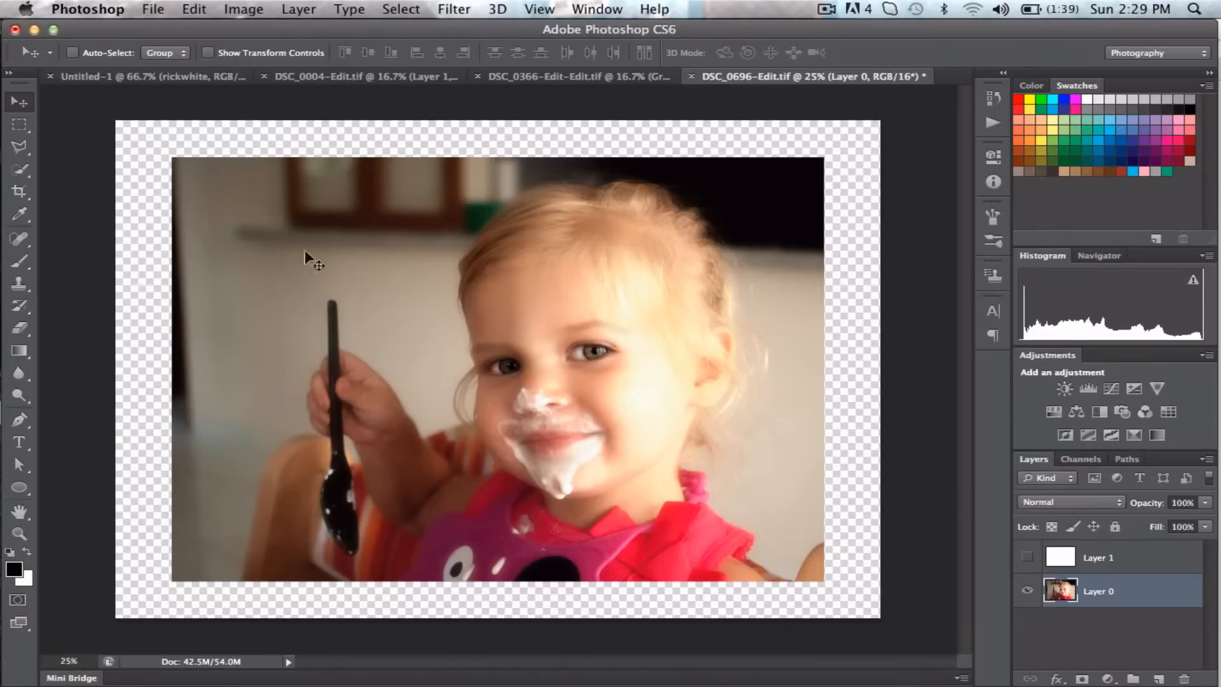
pyautogui.moveTo(474, 33)
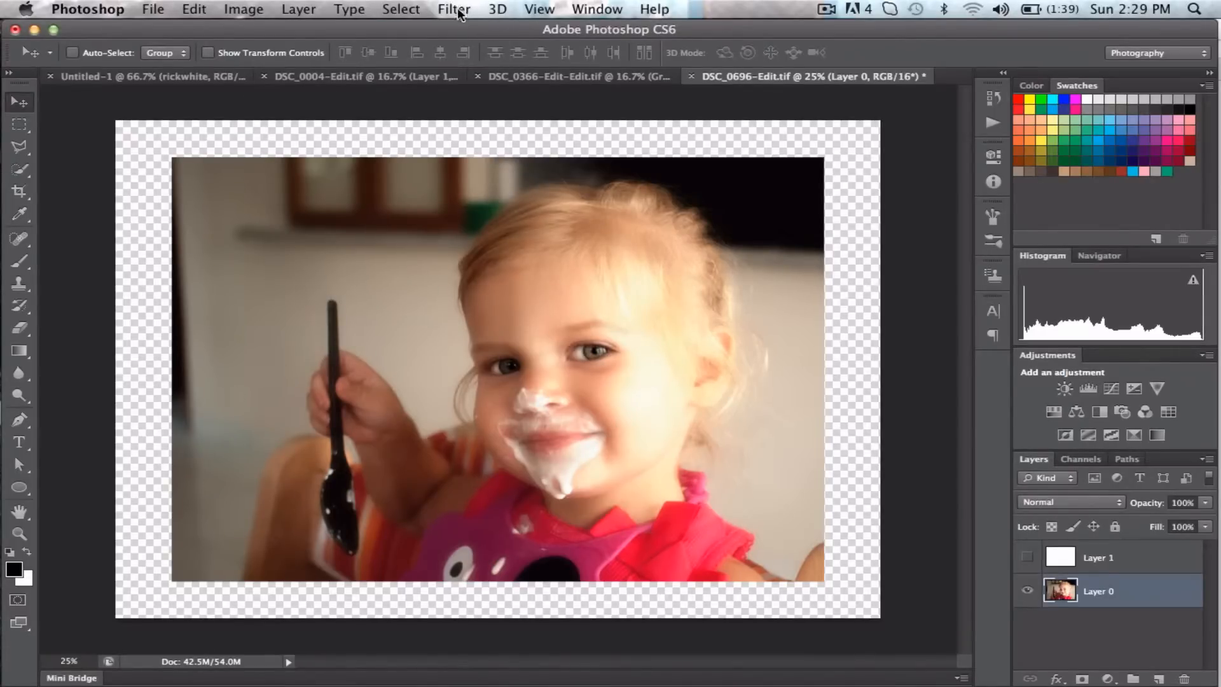
# - Show rulers around the canvas via View > Rulers
pyautogui.click(453, 9)
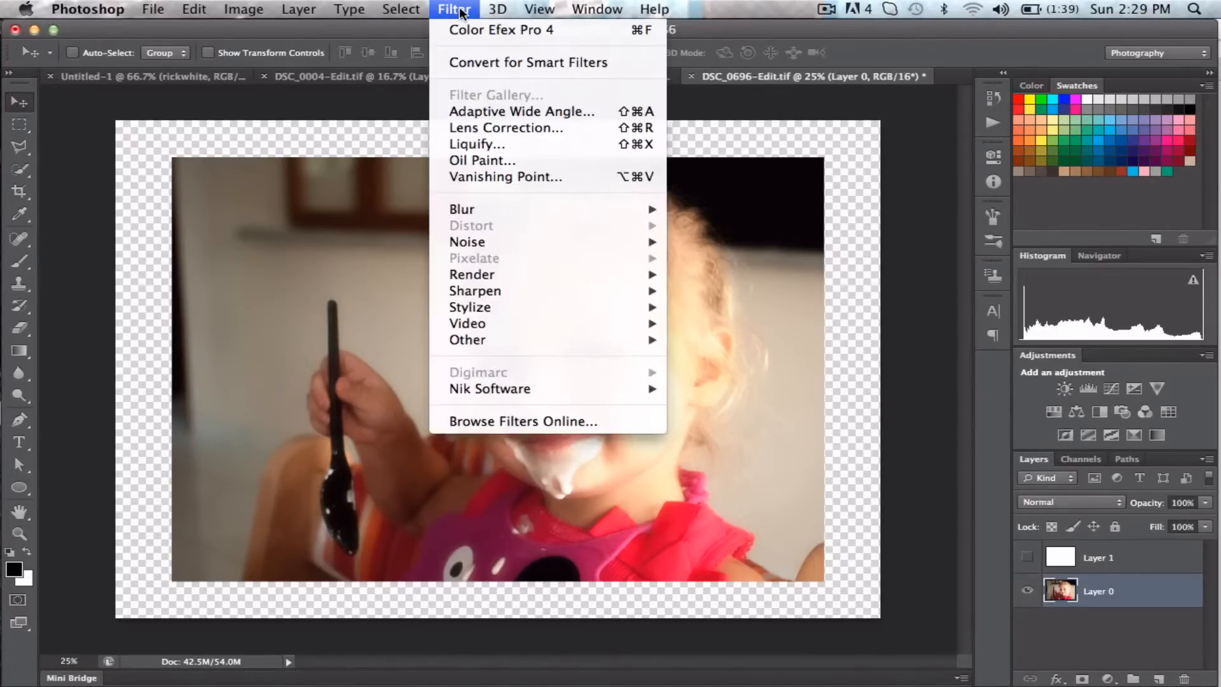
pyautogui.click(540, 9)
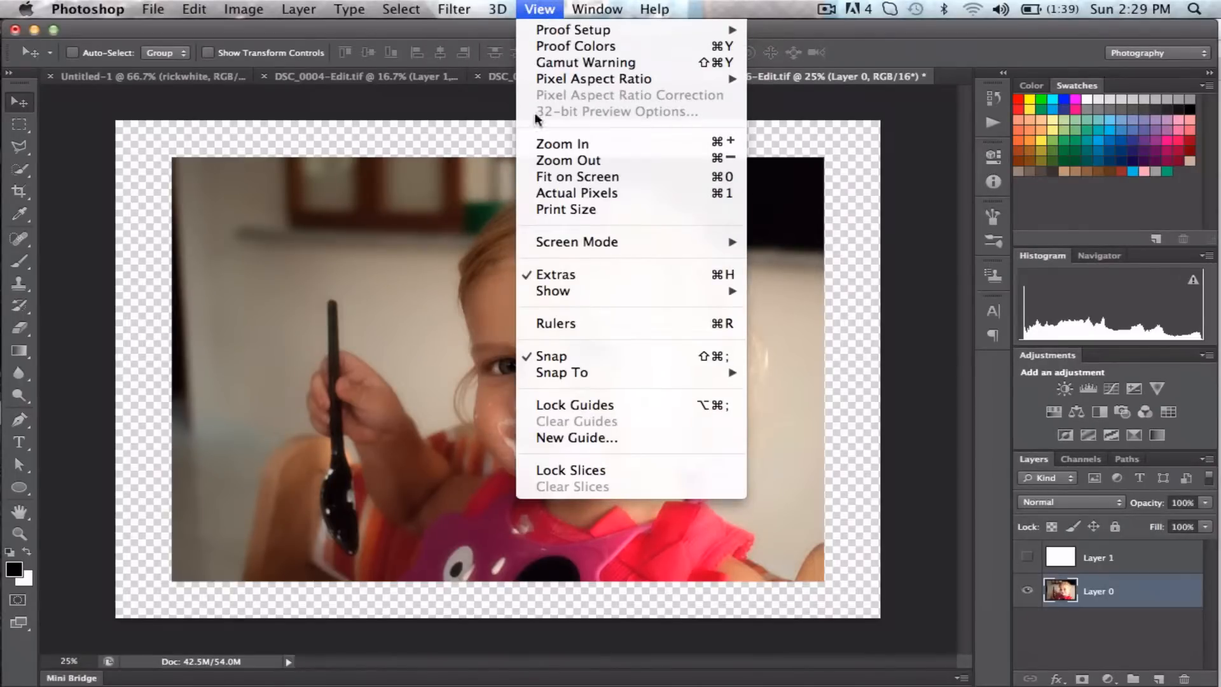
pyautogui.moveTo(556, 323)
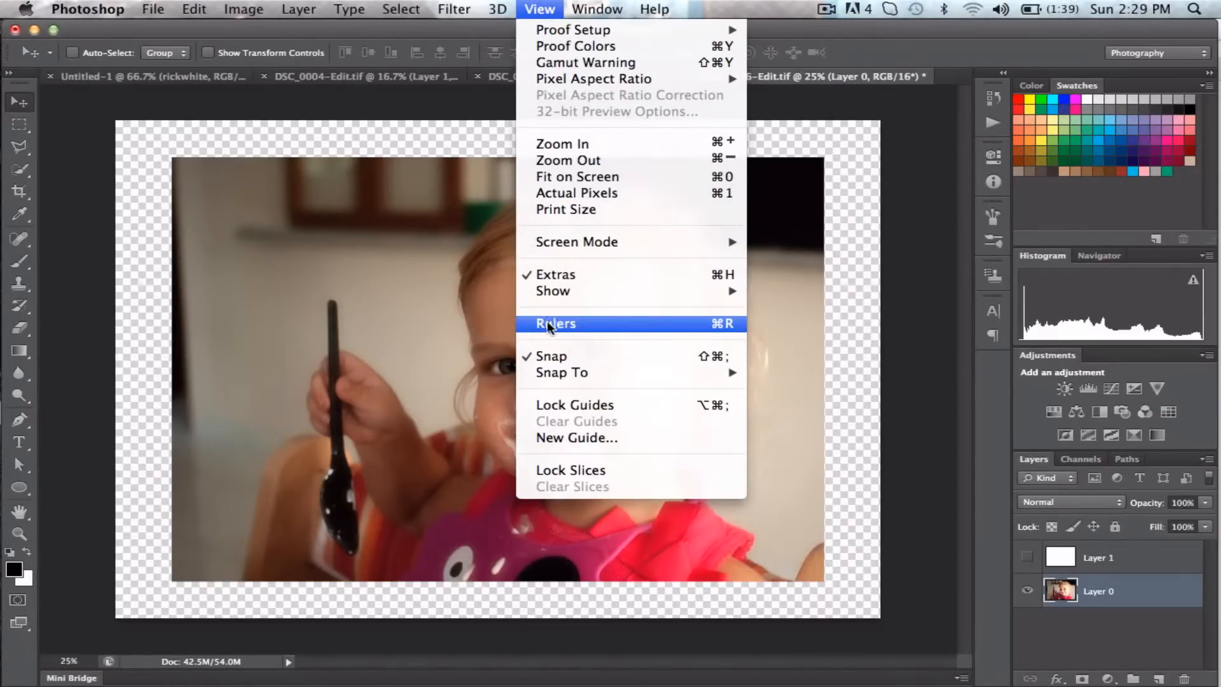
pyautogui.click(554, 324)
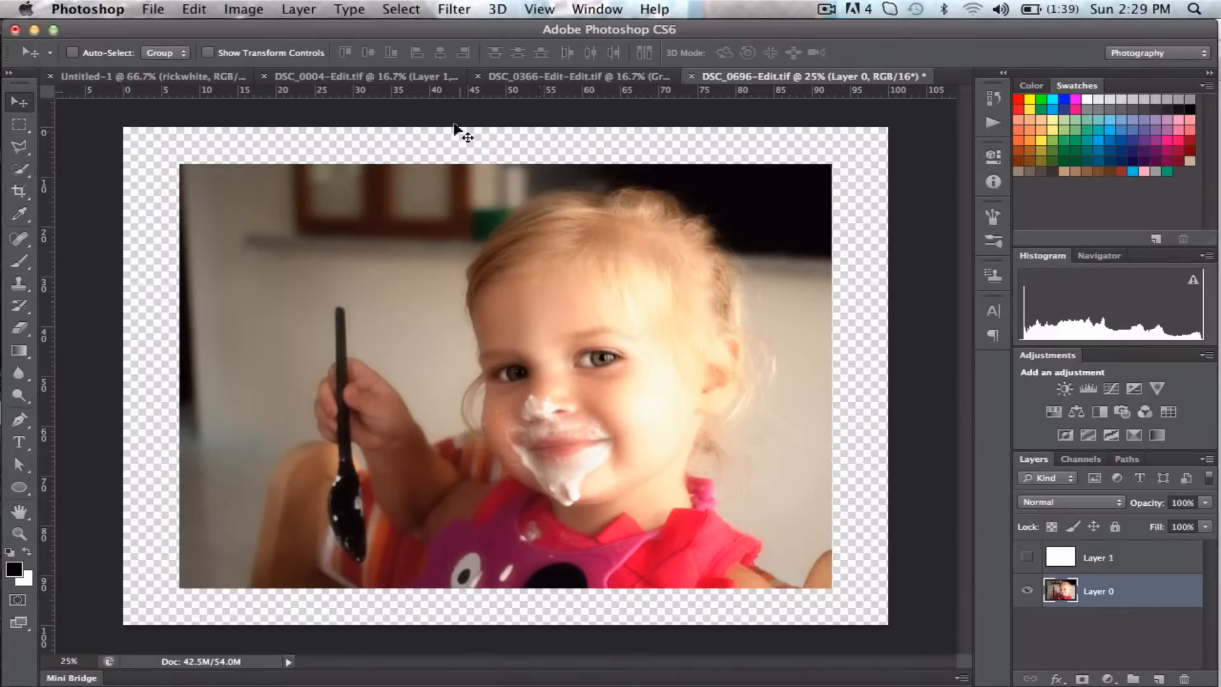
pyautogui.moveTo(48, 286)
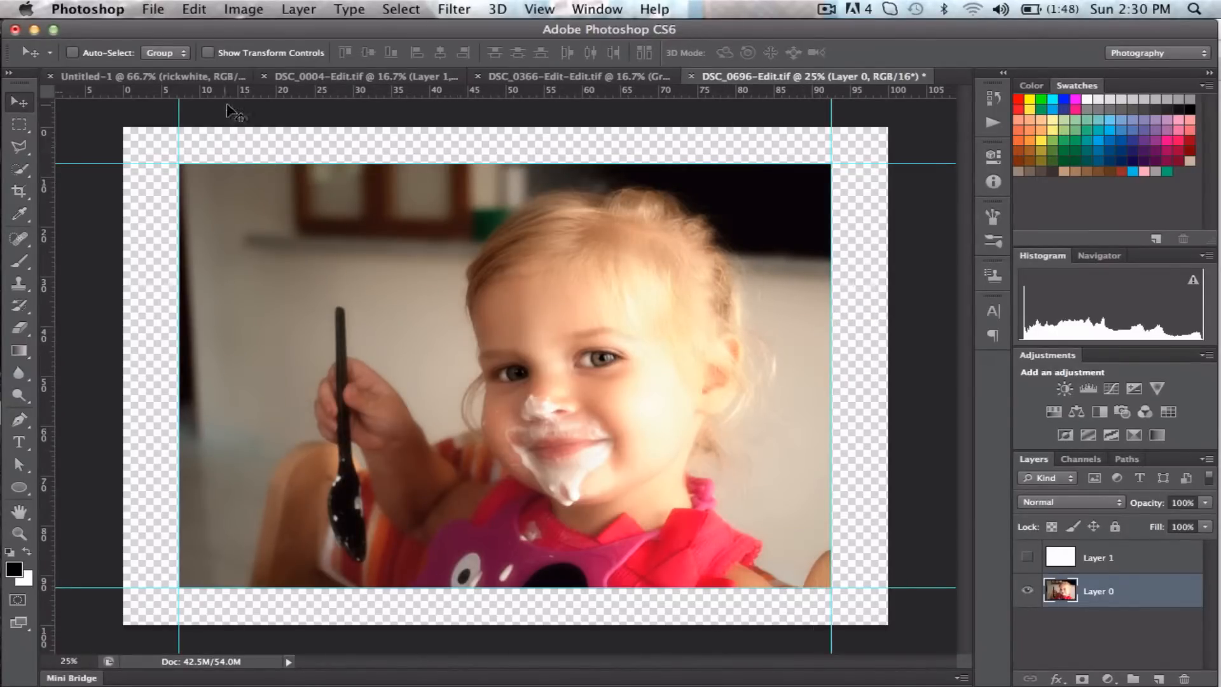
pyautogui.moveTo(431, 437)
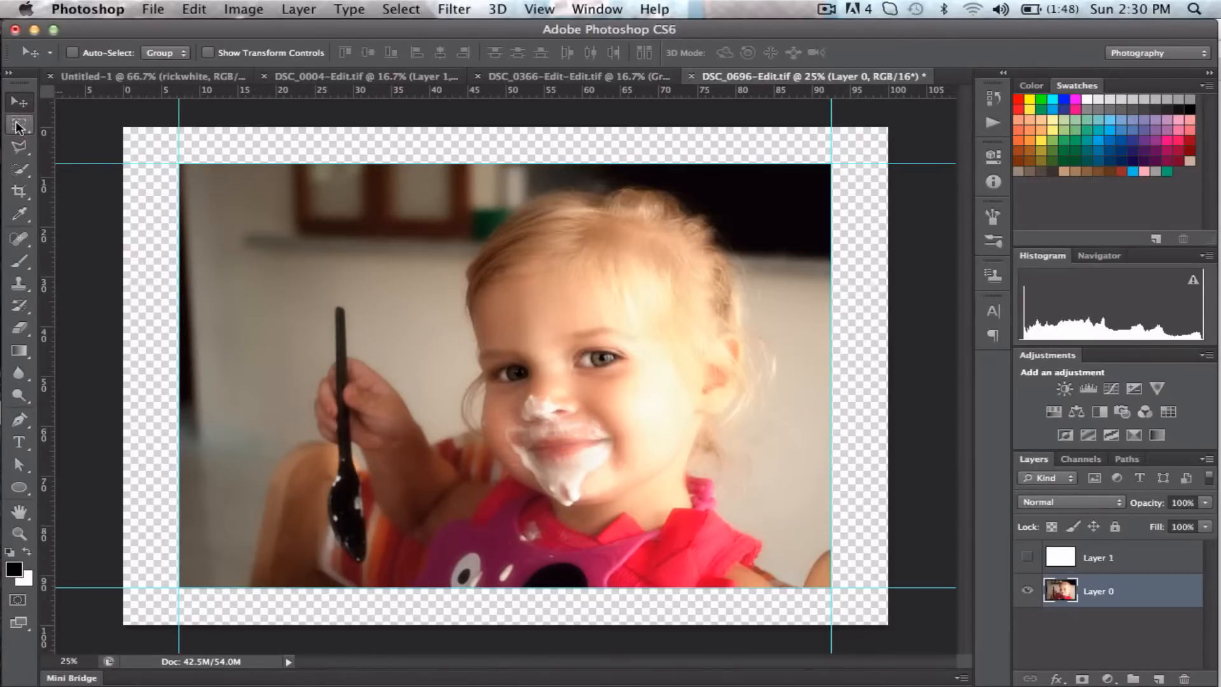
# - Select a rectangle with the Rectangular Marquee snapping to the guides around the photo
pyautogui.click(20, 125)
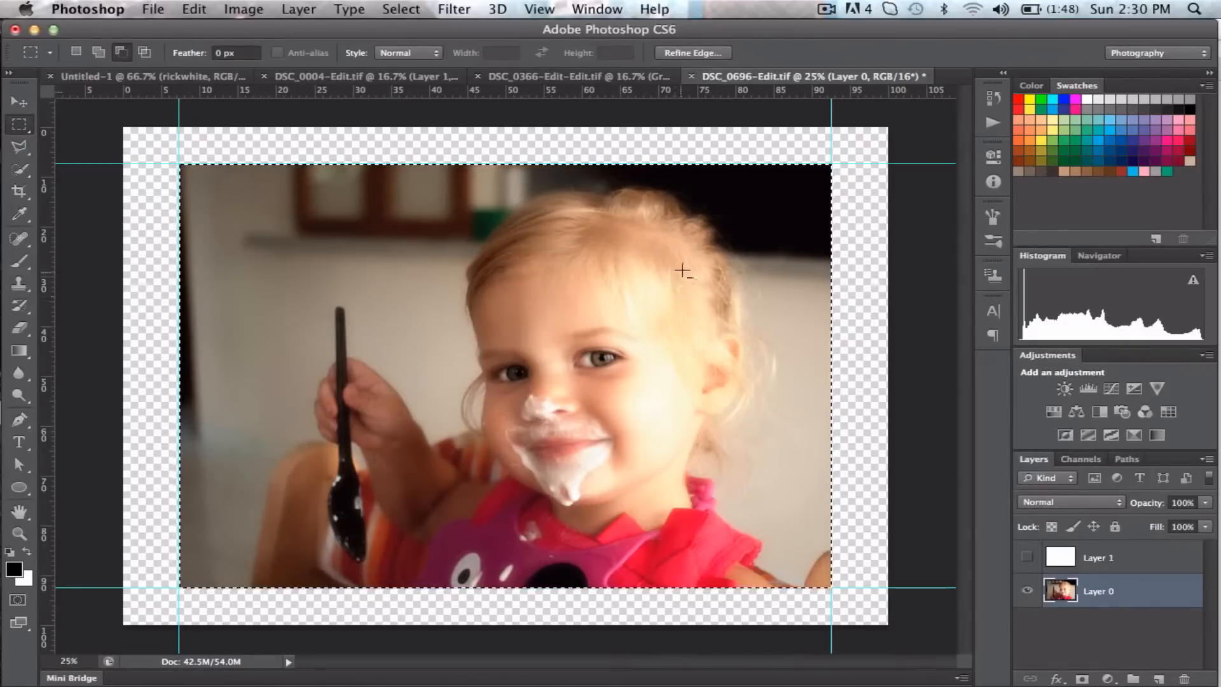
pyautogui.click(539, 9)
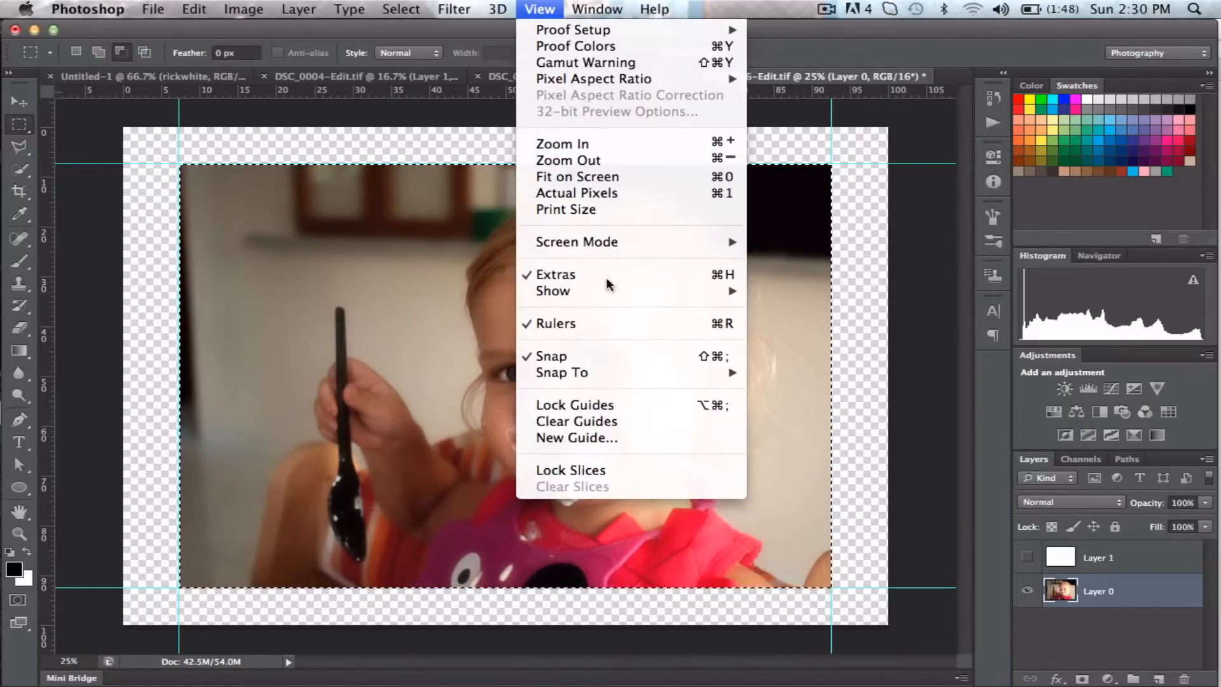
pyautogui.moveTo(576, 421)
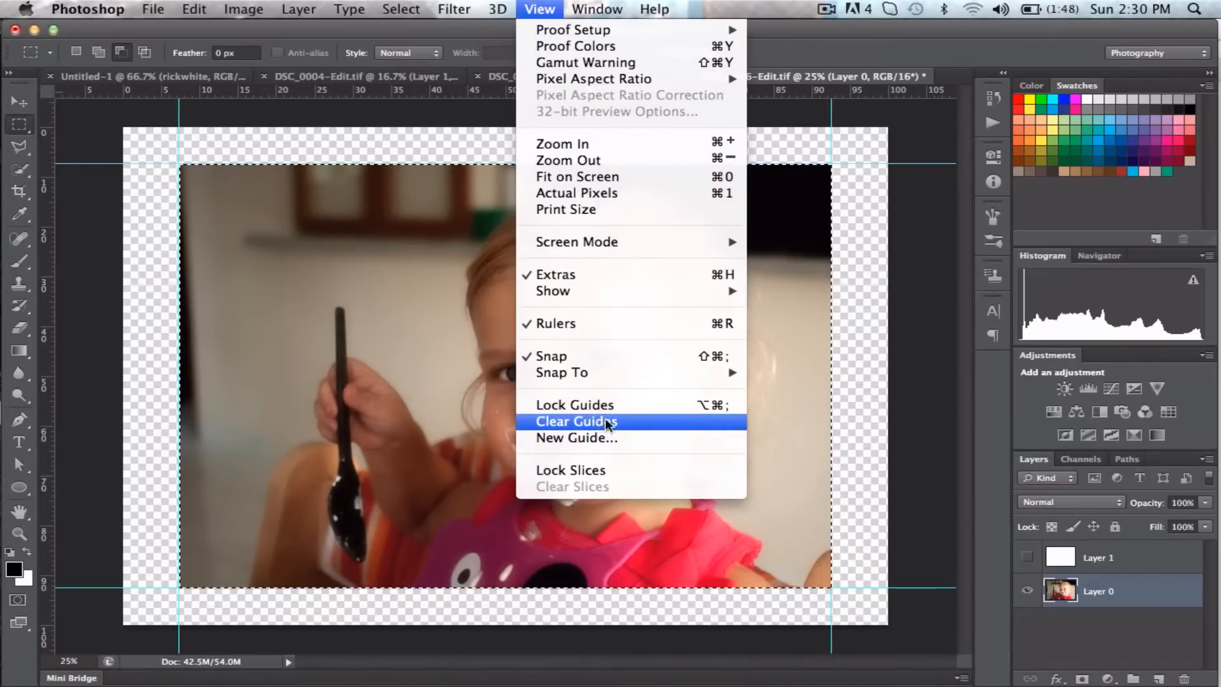
# - Clear all guides and make the white Layer 1 active and visible over the photo
pyautogui.click(576, 421)
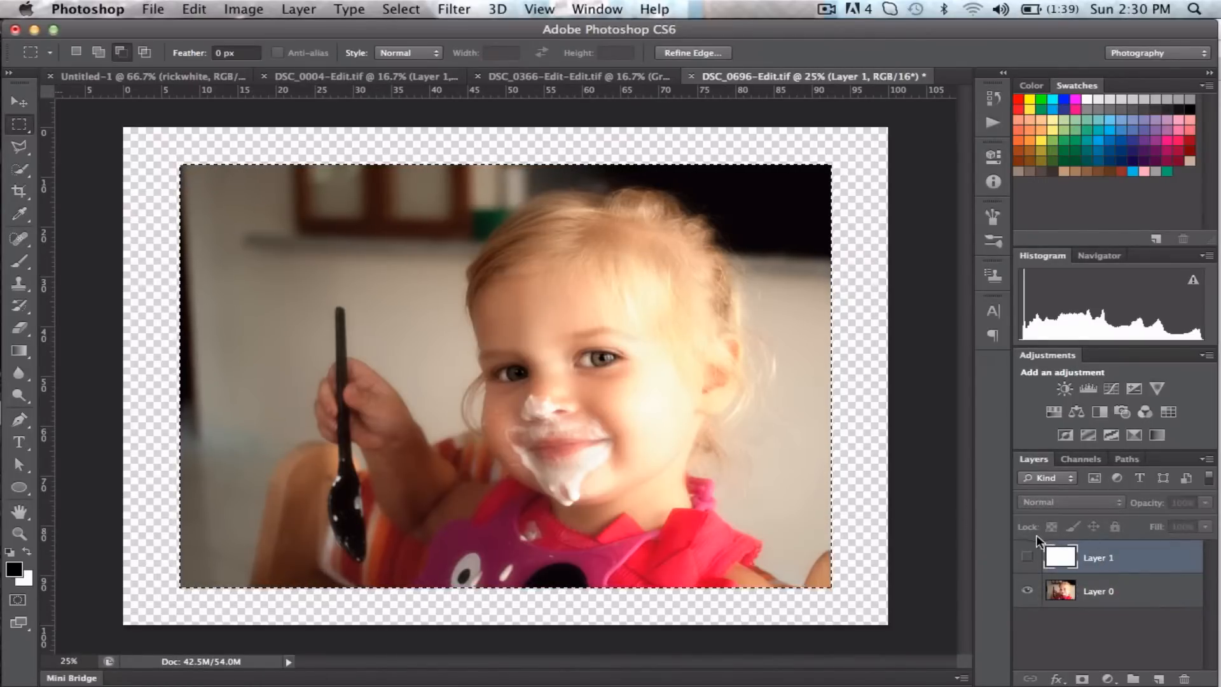
pyautogui.click(1027, 557)
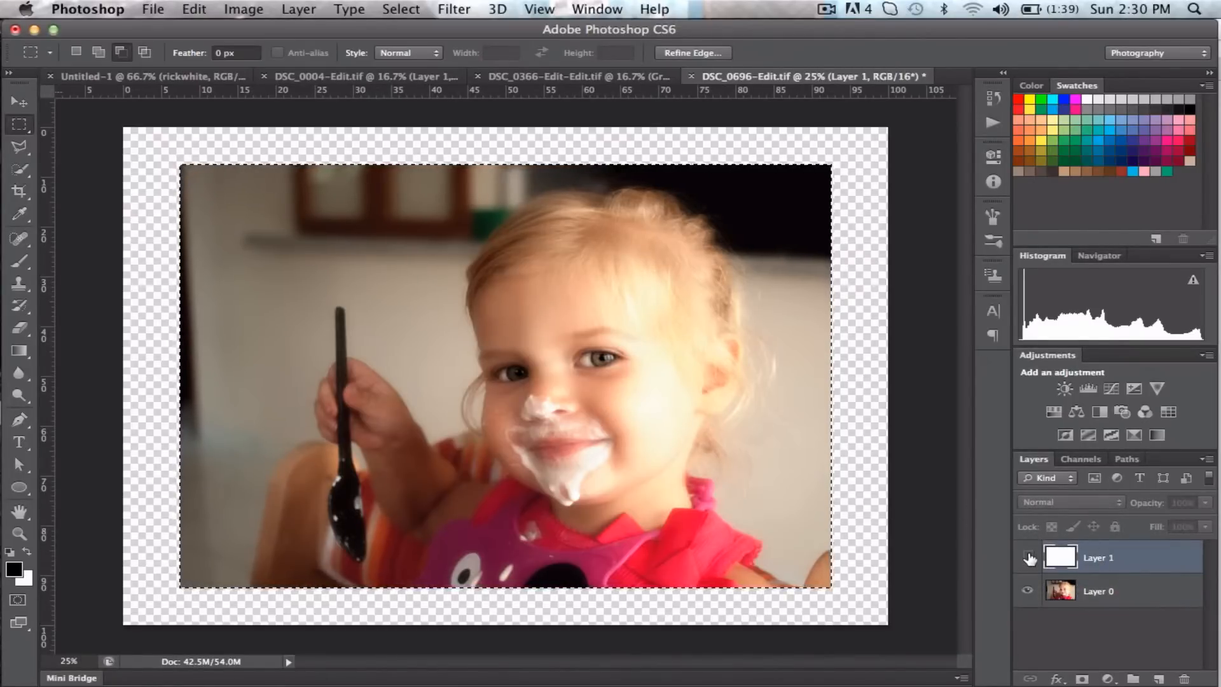
pyautogui.click(1028, 557)
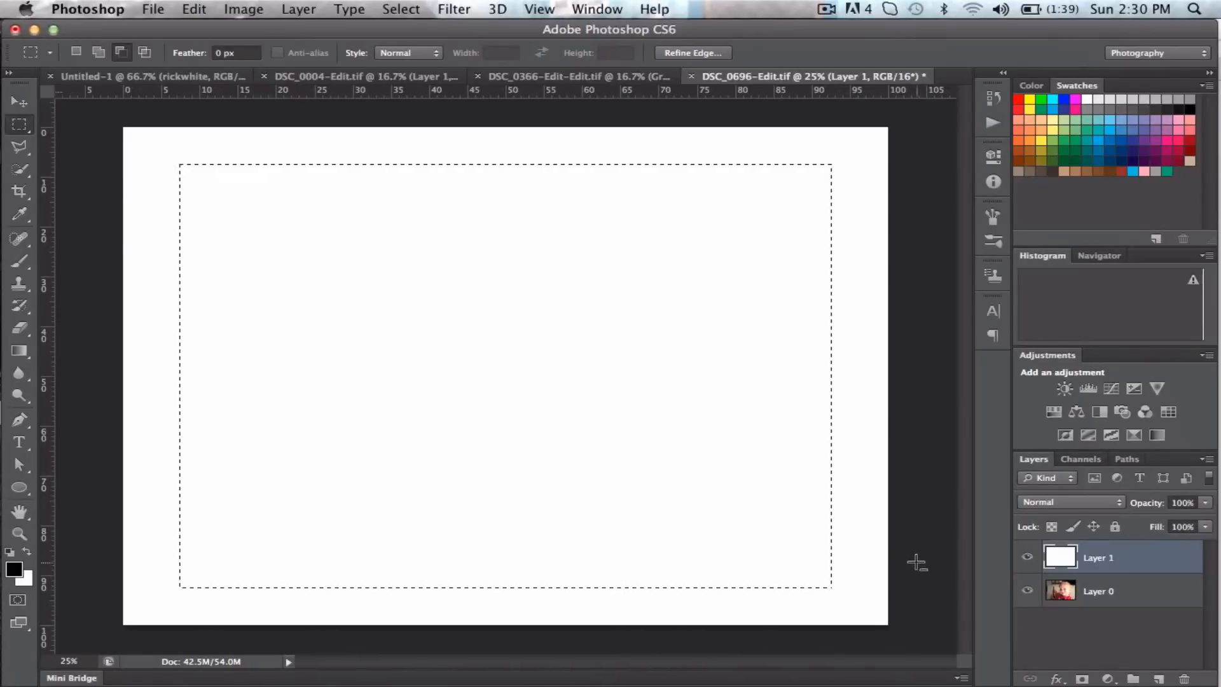
pyautogui.moveTo(902, 502)
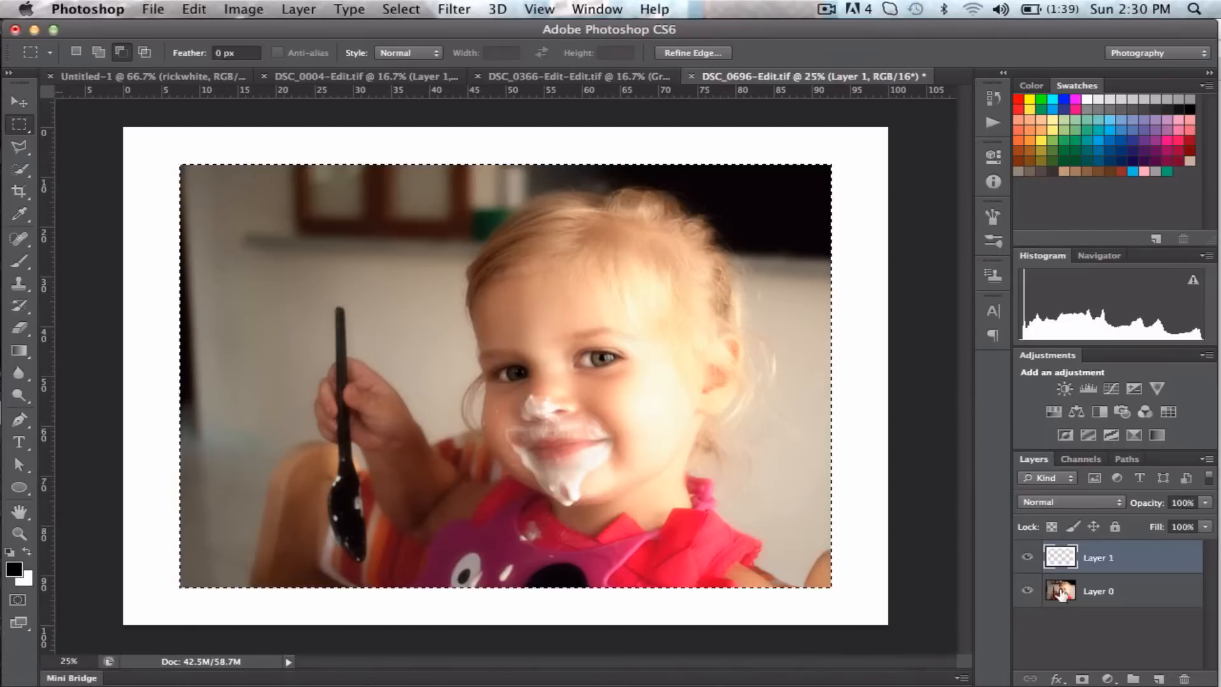
# - Clear the selection from Layer 1, check the white frame around the photo, then deselect
pyautogui.click(1026, 591)
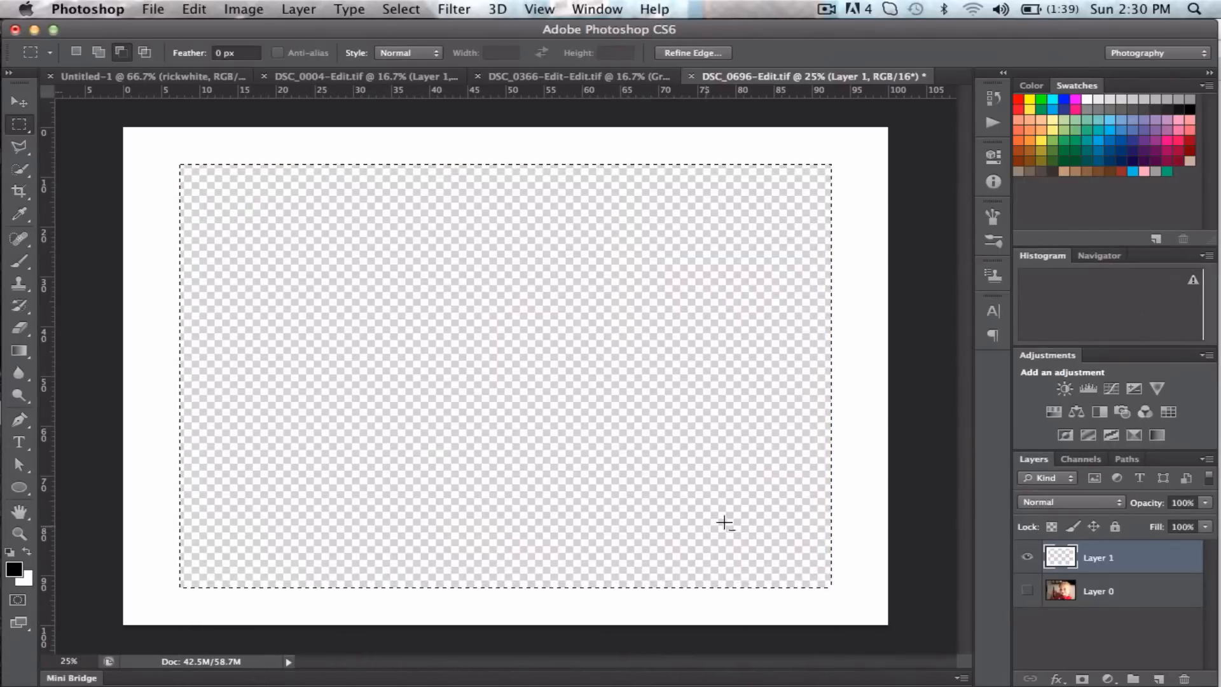
pyautogui.moveTo(891, 325)
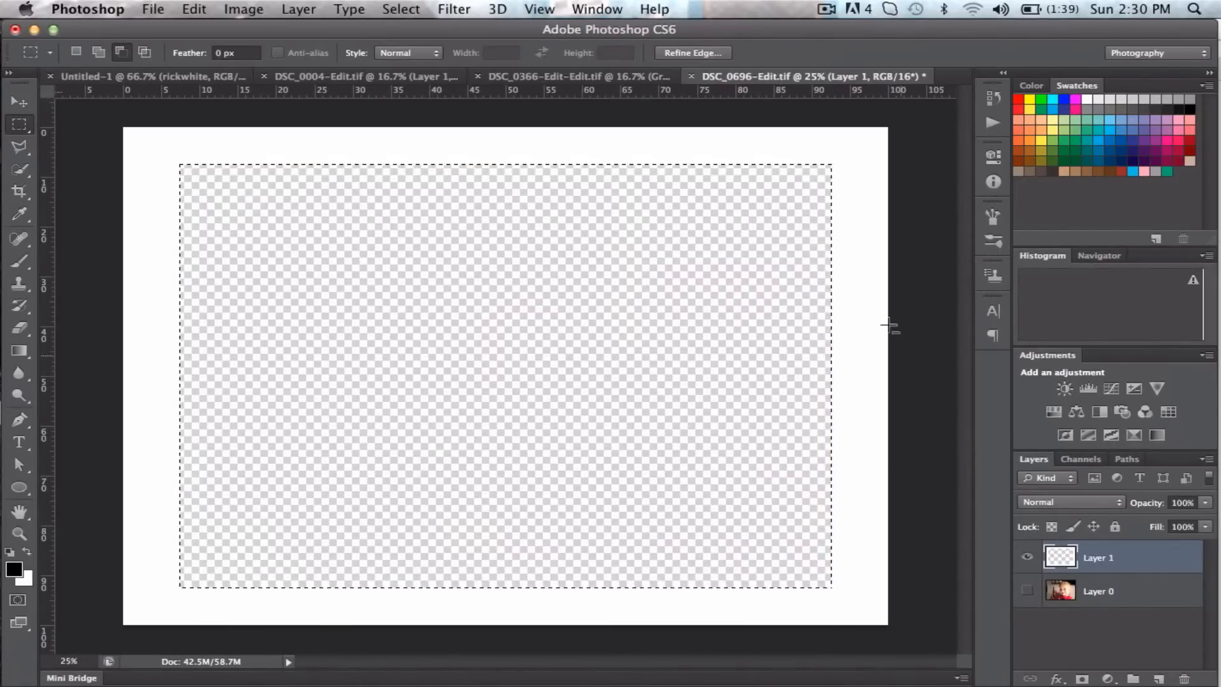
pyautogui.click(1027, 590)
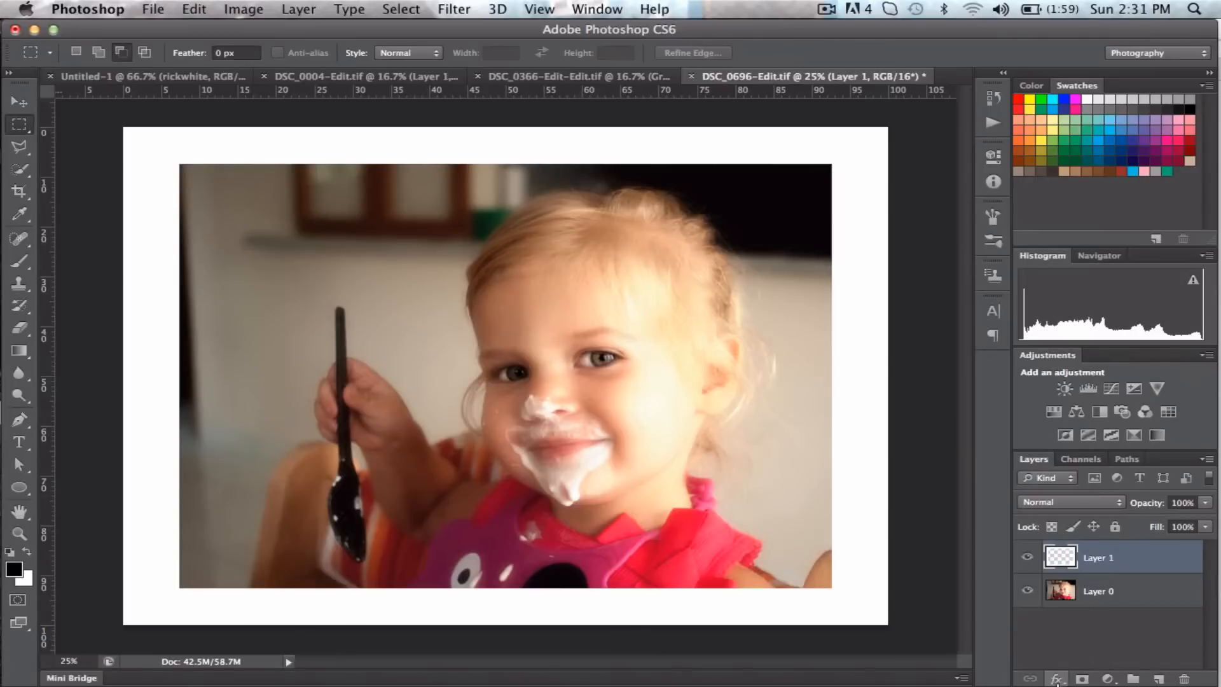
# - Apply a Drop Shadow to Layer 1 with opacity 41%, distance 21, spread 18, size 54
pyautogui.click(1057, 678)
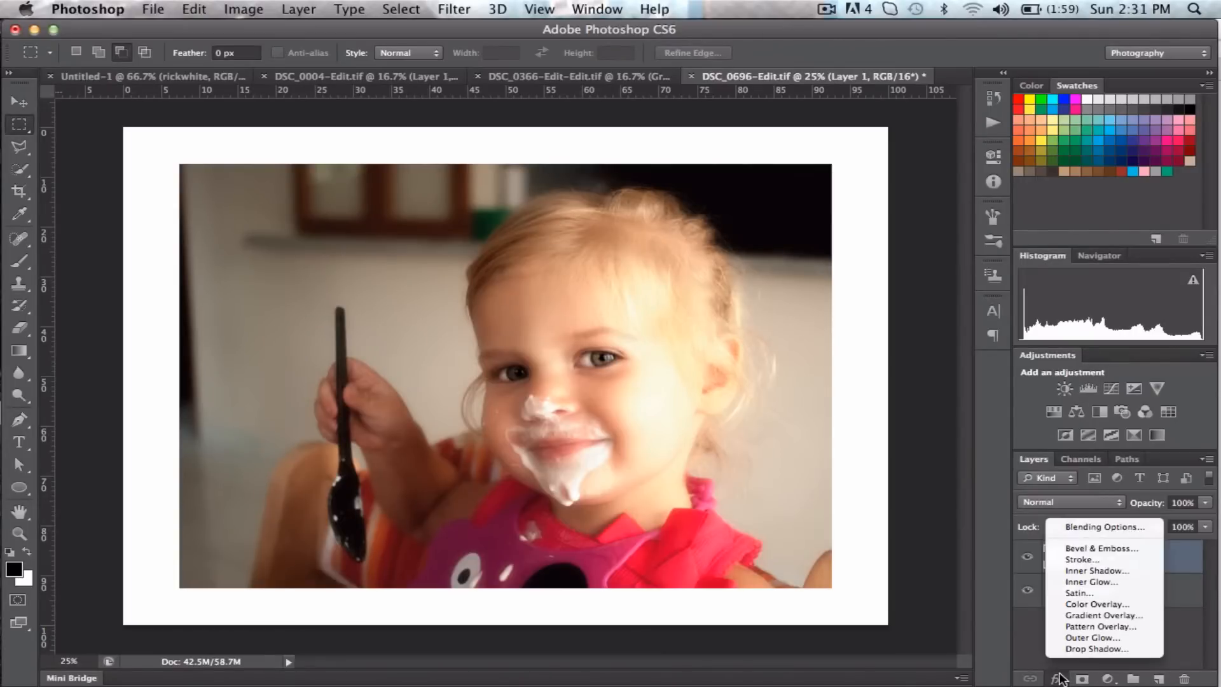
pyautogui.moveTo(1098, 649)
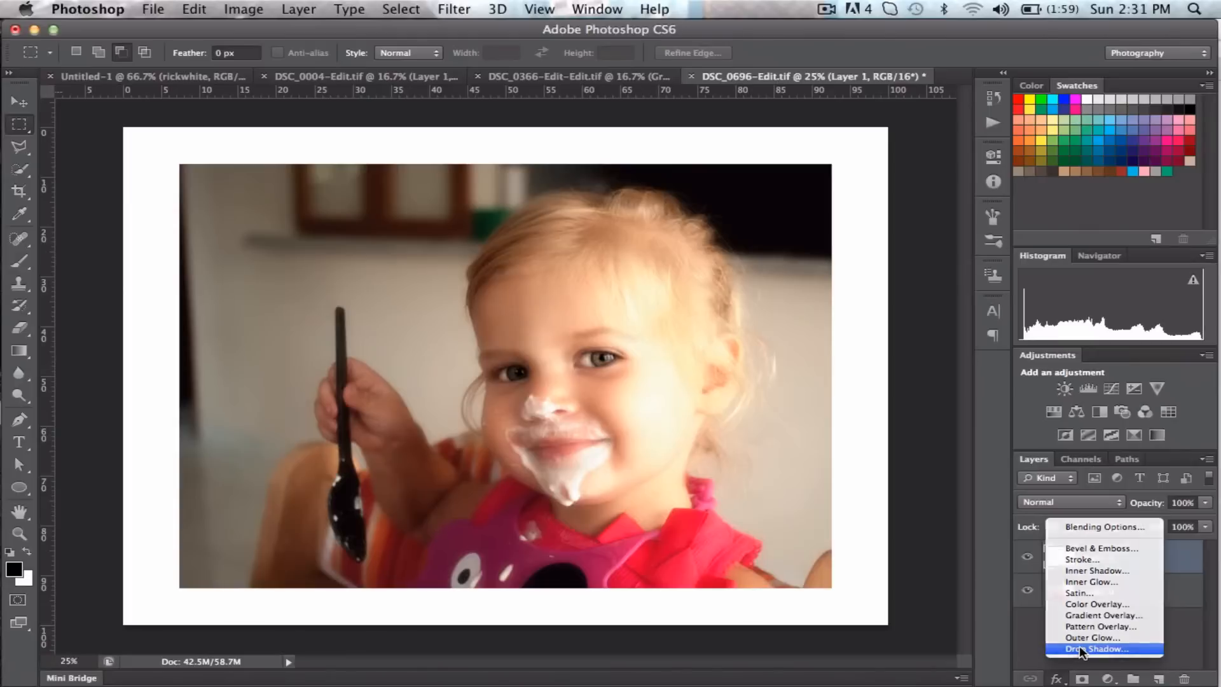
pyautogui.click(1098, 649)
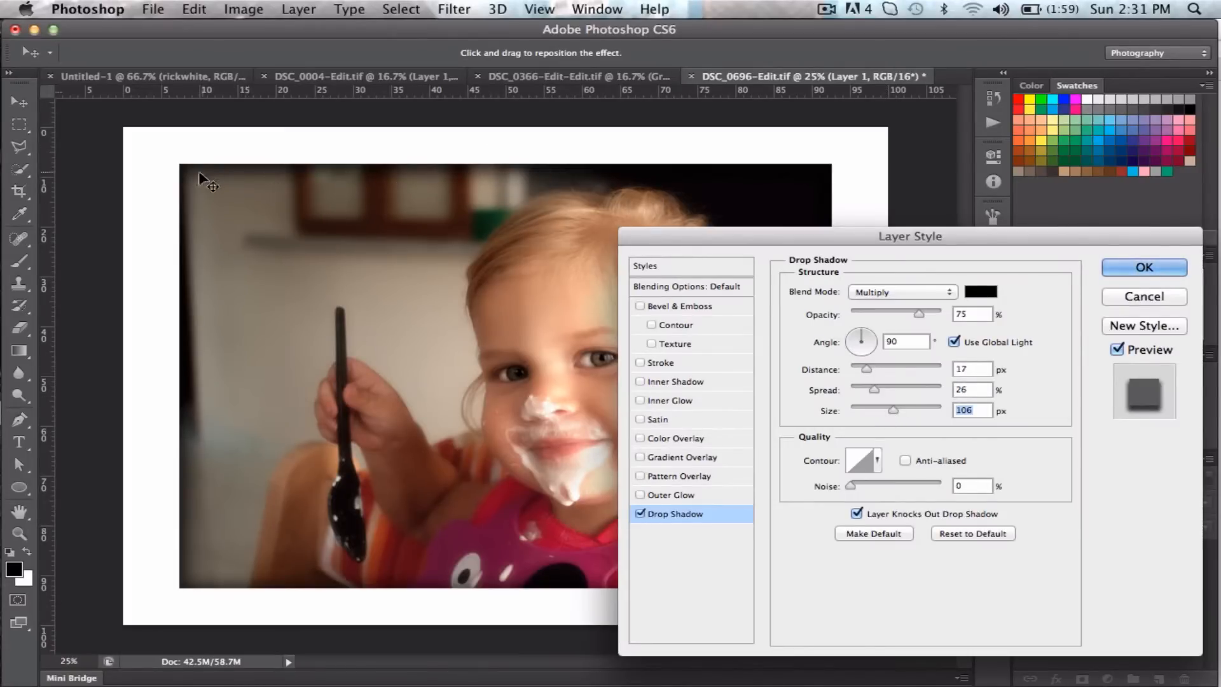
pyautogui.moveTo(316, 194)
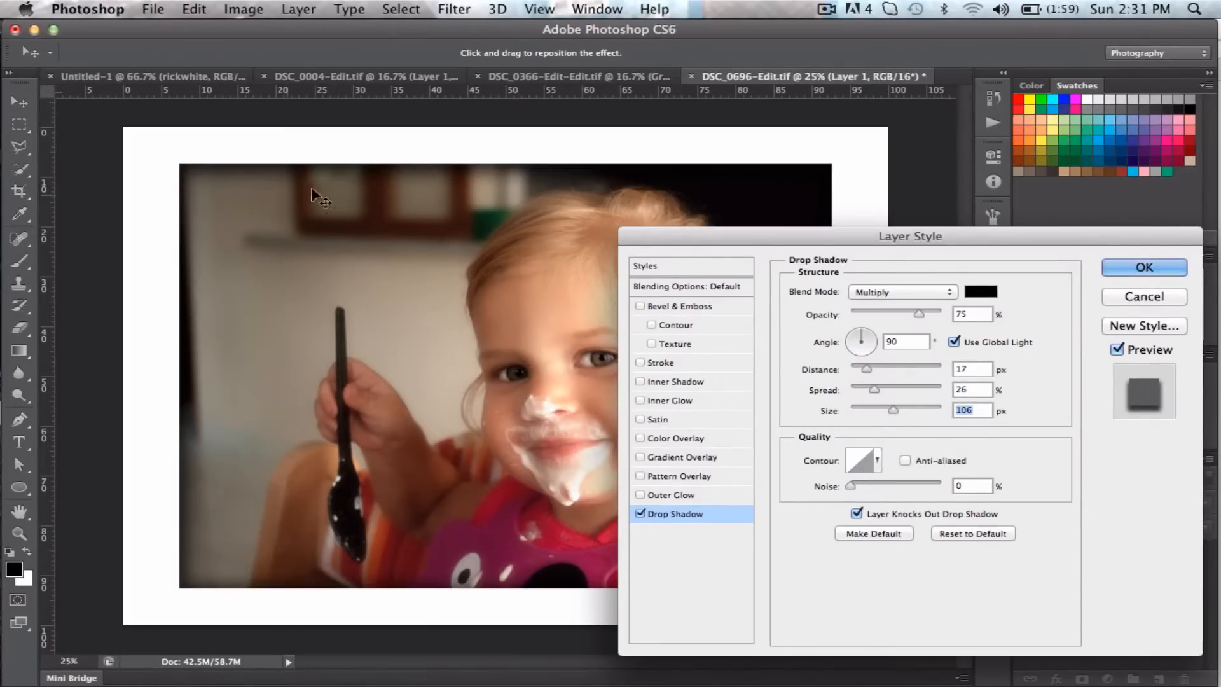
pyautogui.moveTo(845, 355)
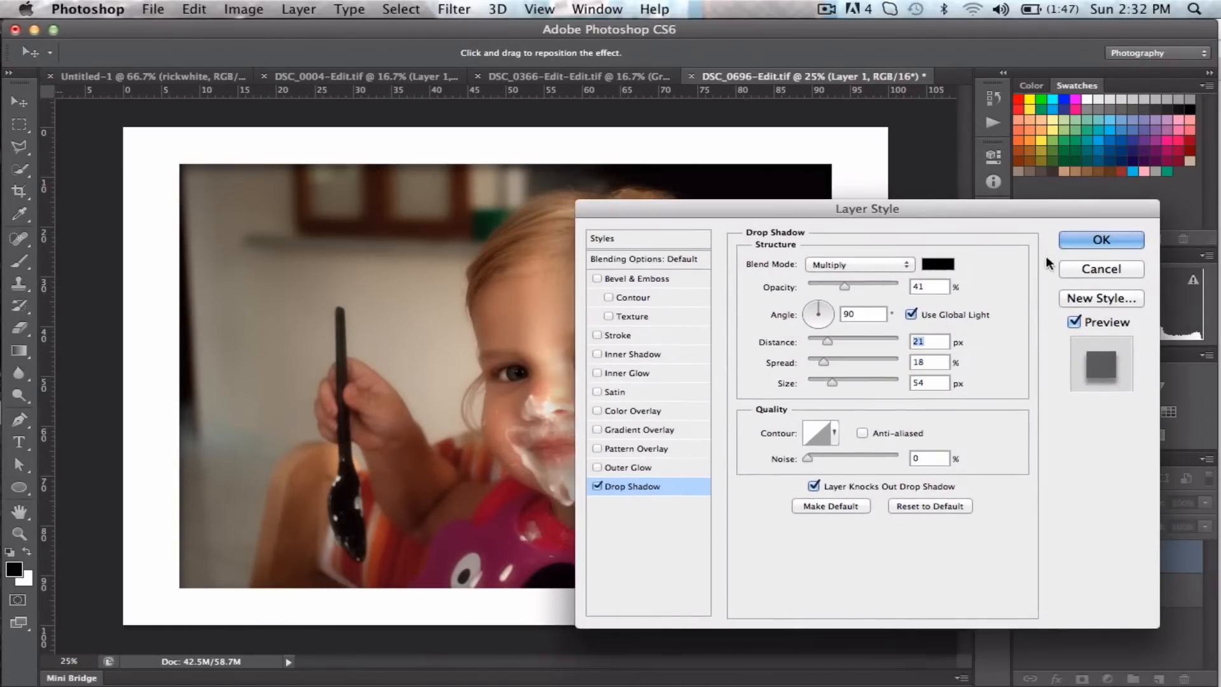
pyautogui.click(1099, 239)
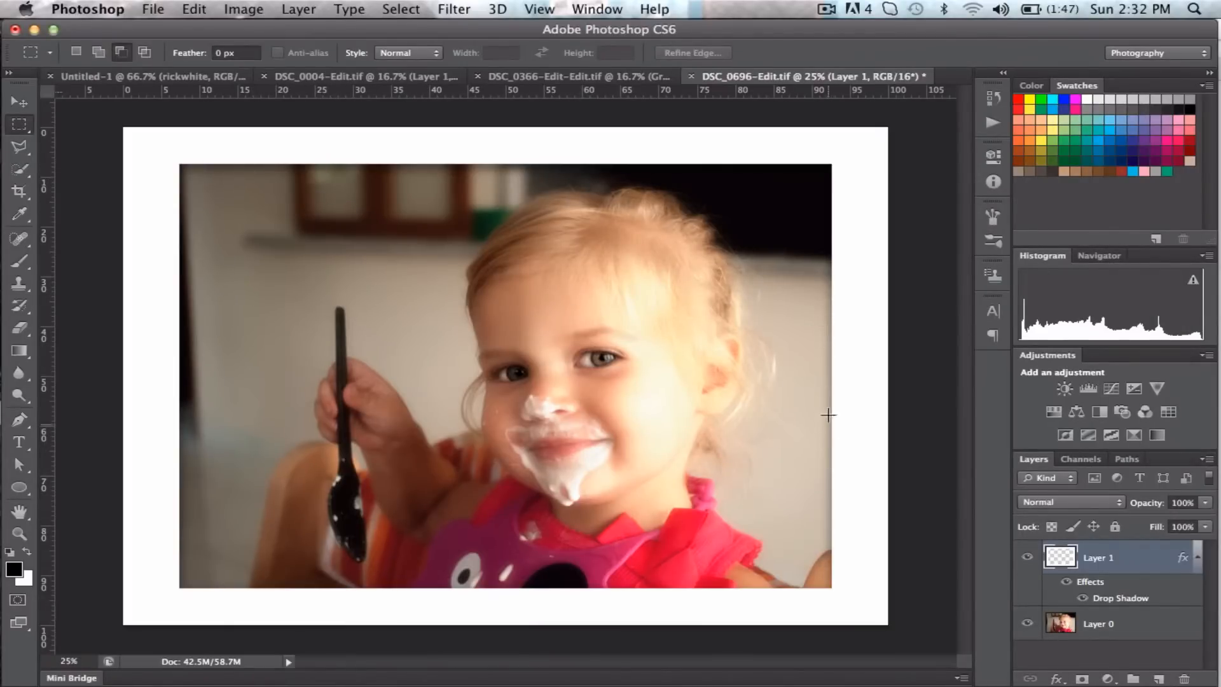
pyautogui.moveTo(185, 449)
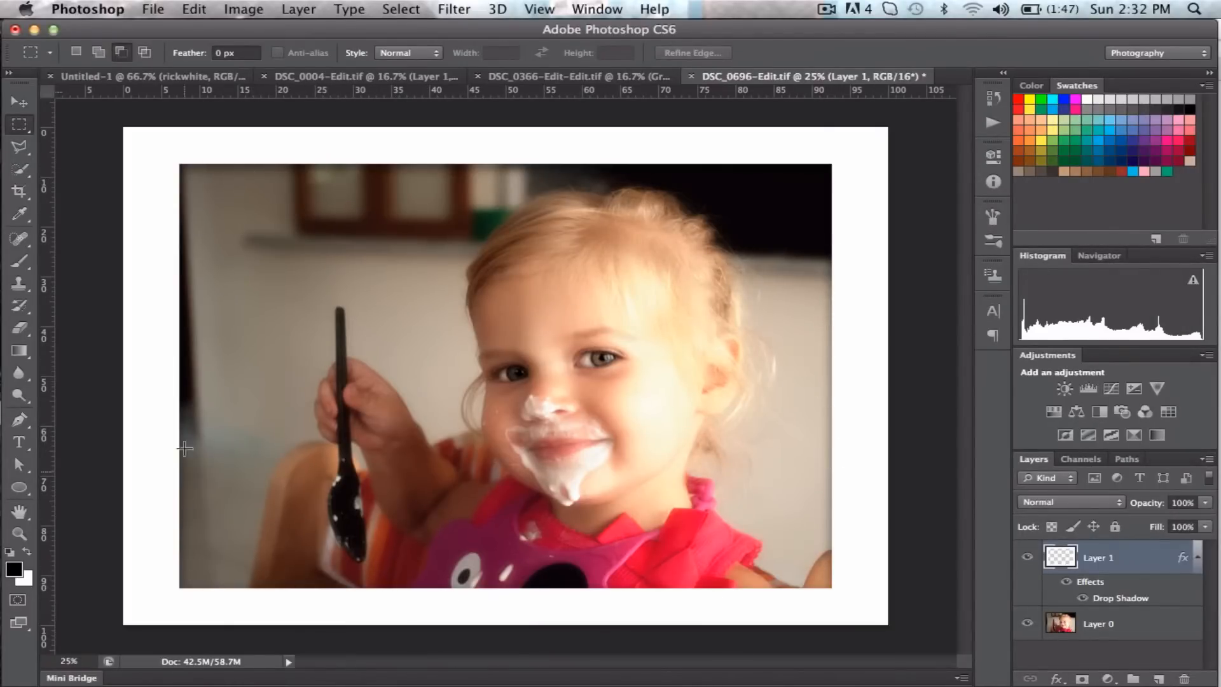
pyautogui.moveTo(856, 343)
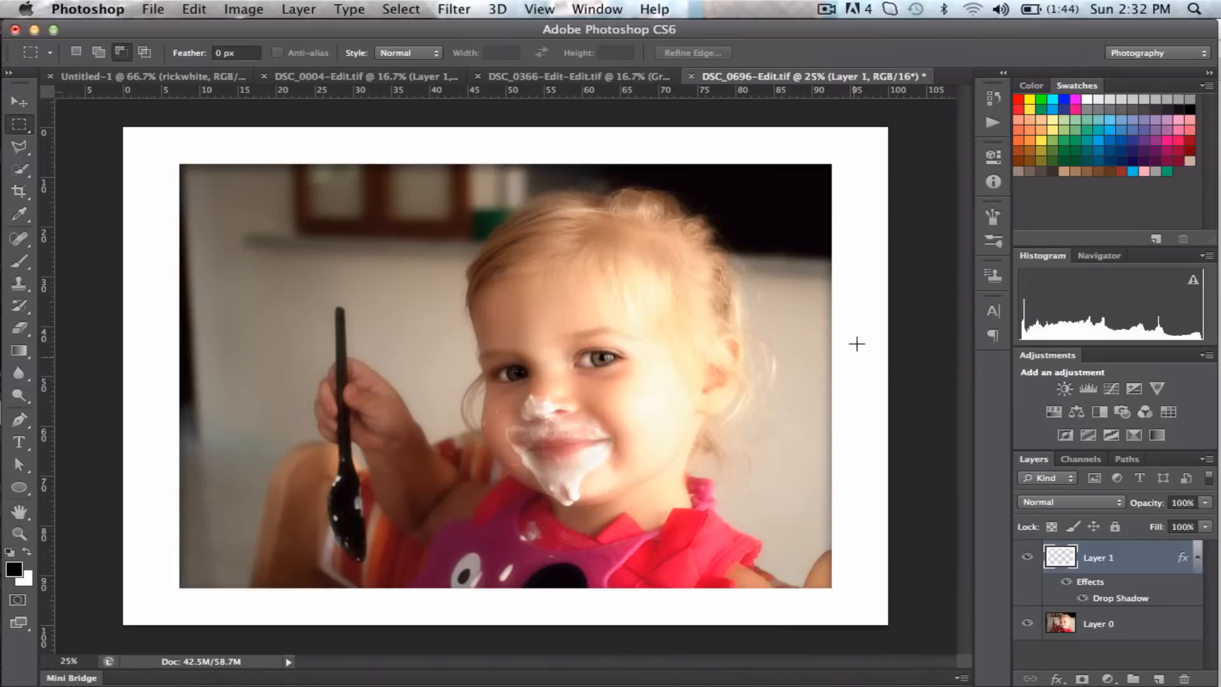
pyautogui.moveTo(731, 140)
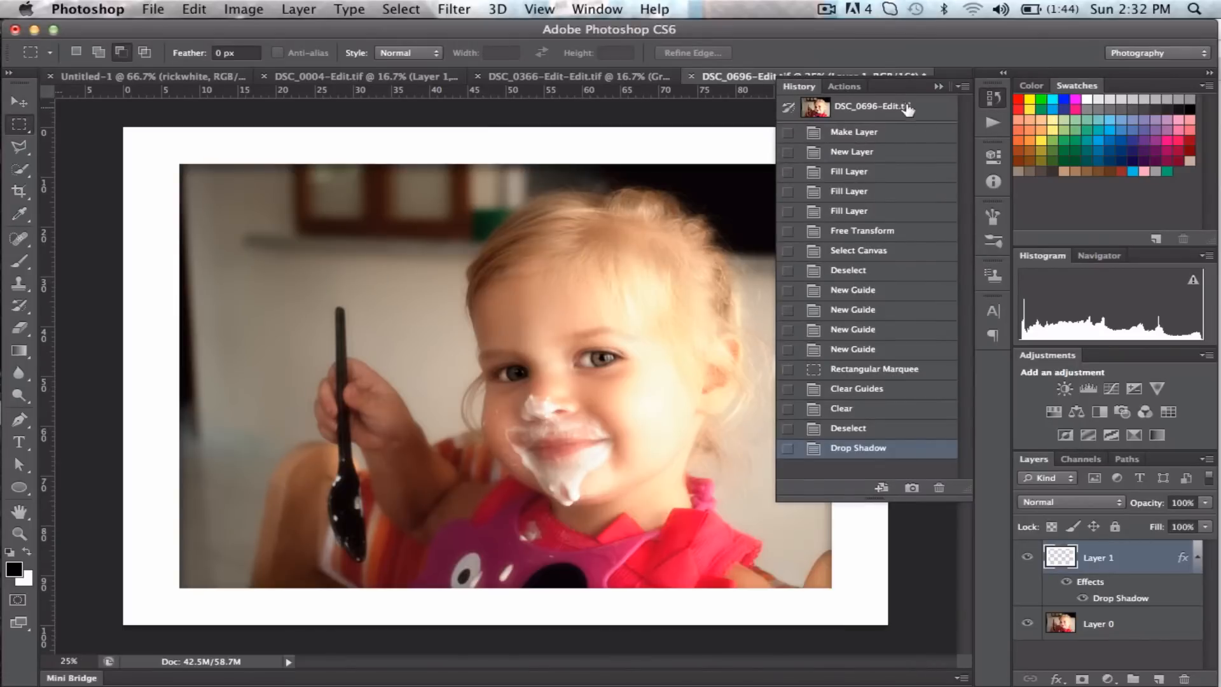
pyautogui.moveTo(872, 109)
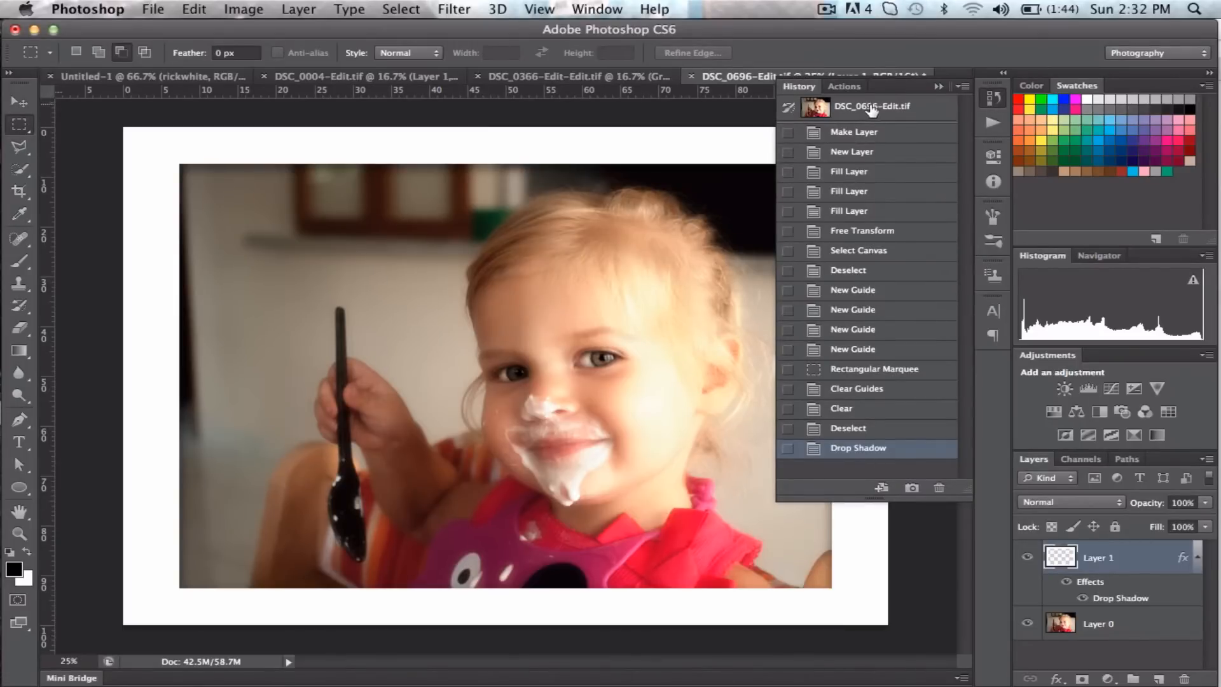
# - Revert in History to the Clear Guides state and switch to the Elliptical Marquee Tool
pyautogui.click(874, 369)
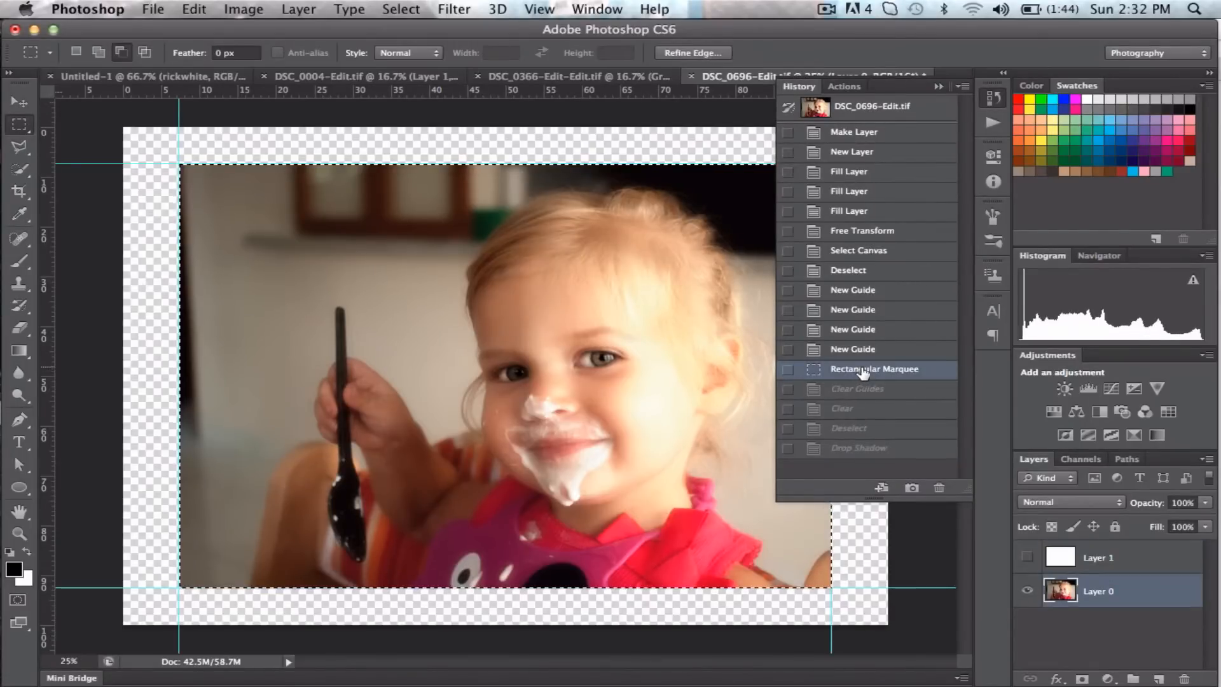
pyautogui.click(856, 389)
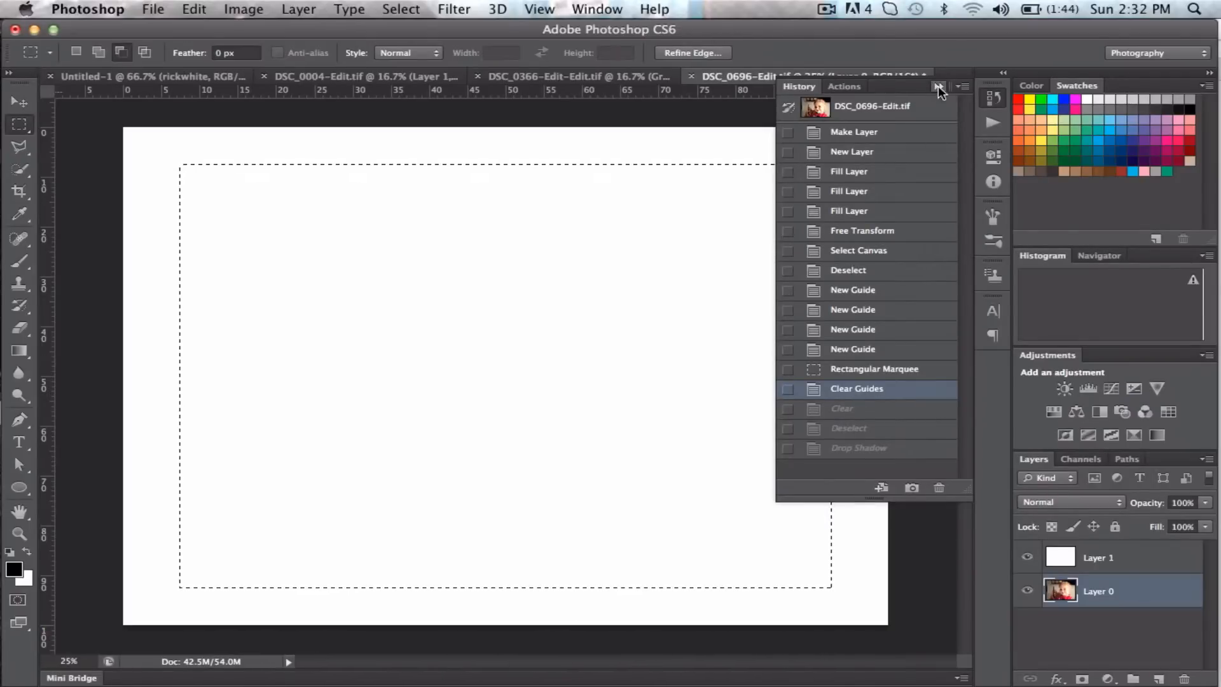
pyautogui.click(938, 85)
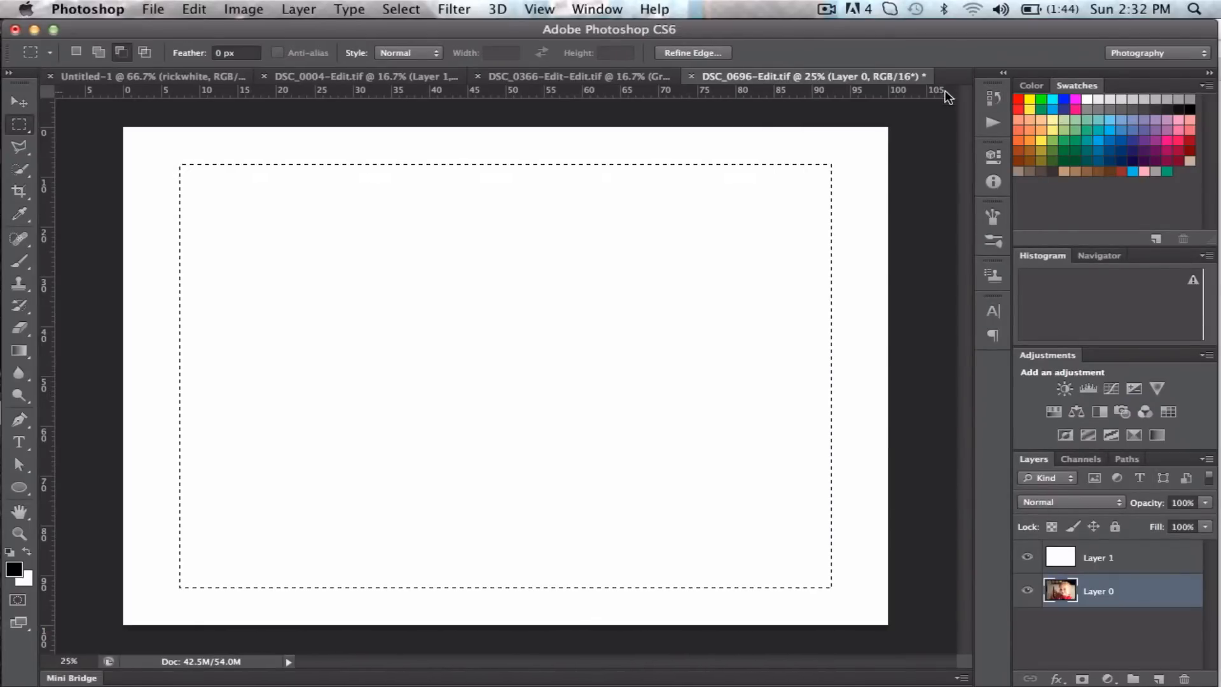
pyautogui.moveTo(808, 467)
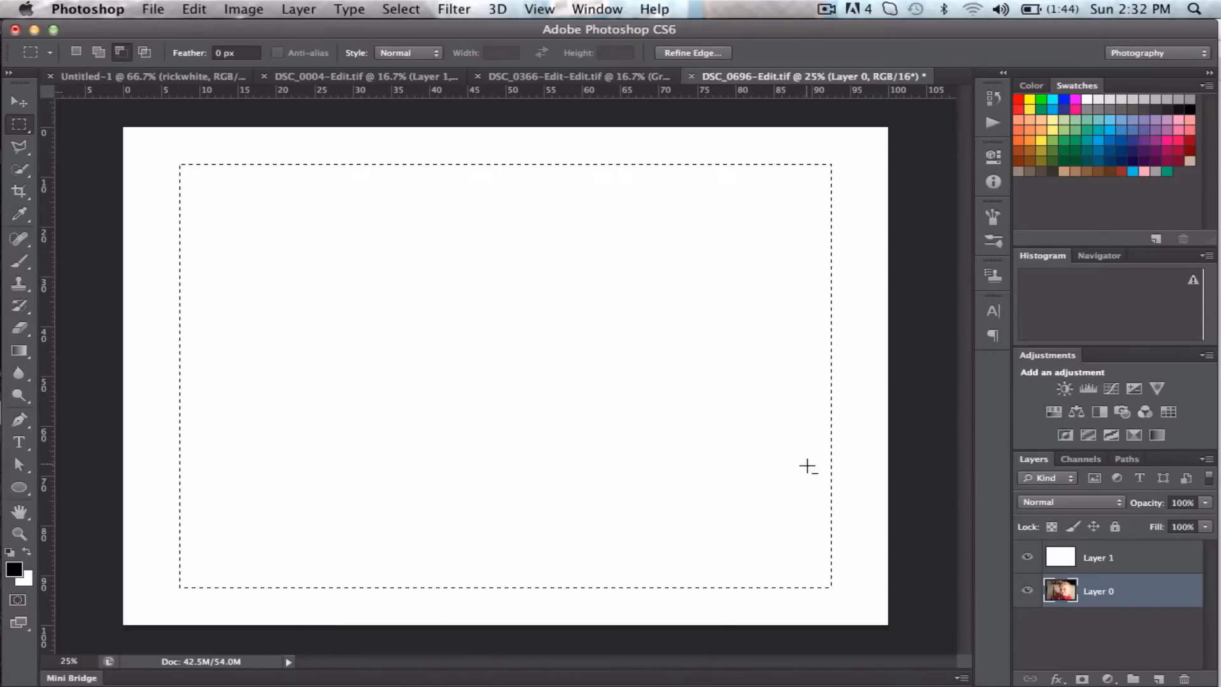
pyautogui.moveTo(671, 356)
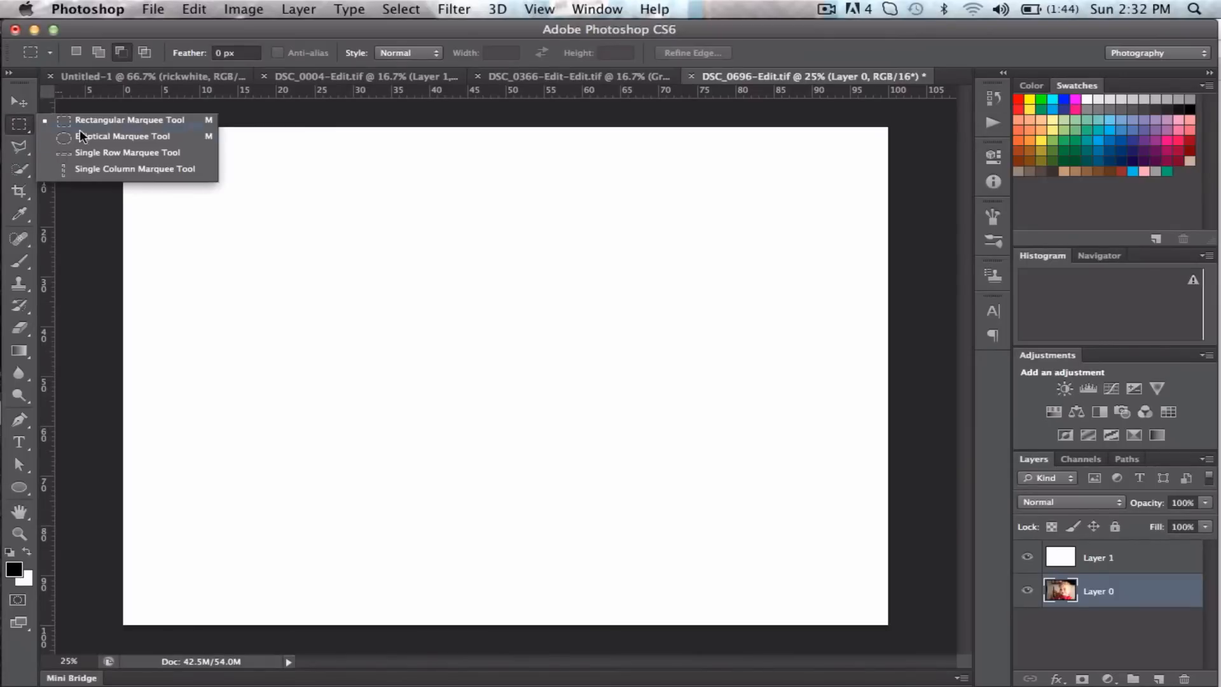
pyautogui.click(123, 136)
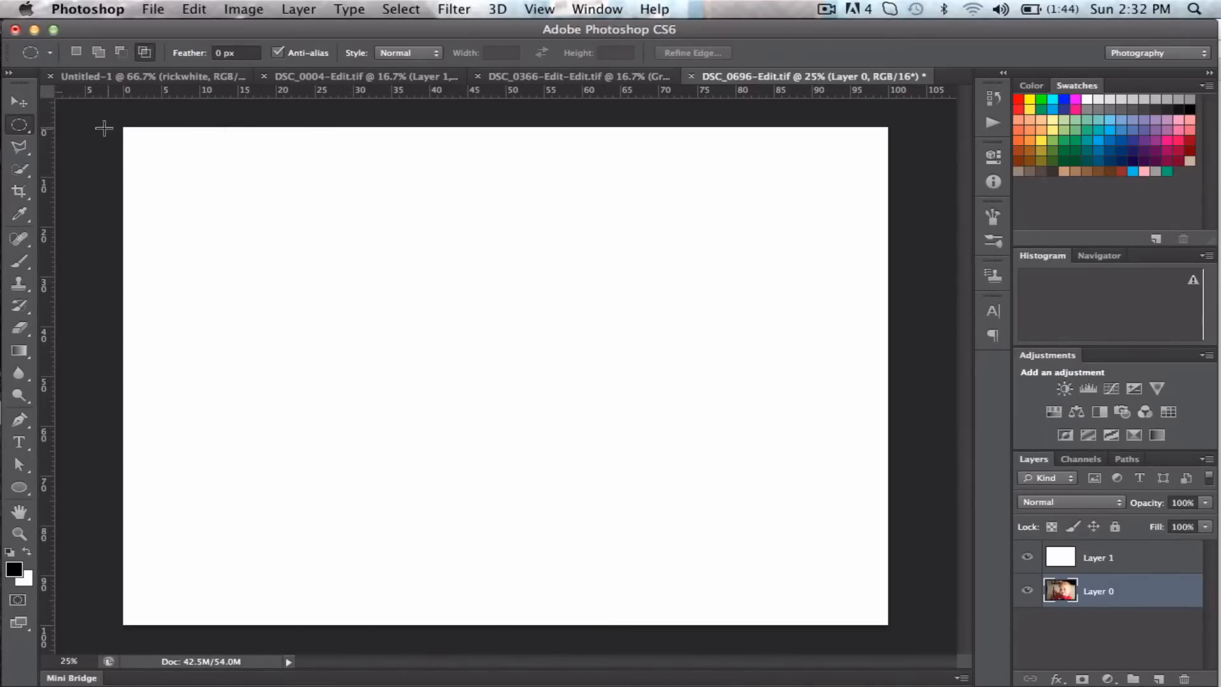
# - Drag overlapping circles with Shift-add to start a scalloped frame selection at the top-left
pyautogui.moveTo(103, 127); pyautogui.dragTo(282, 261)
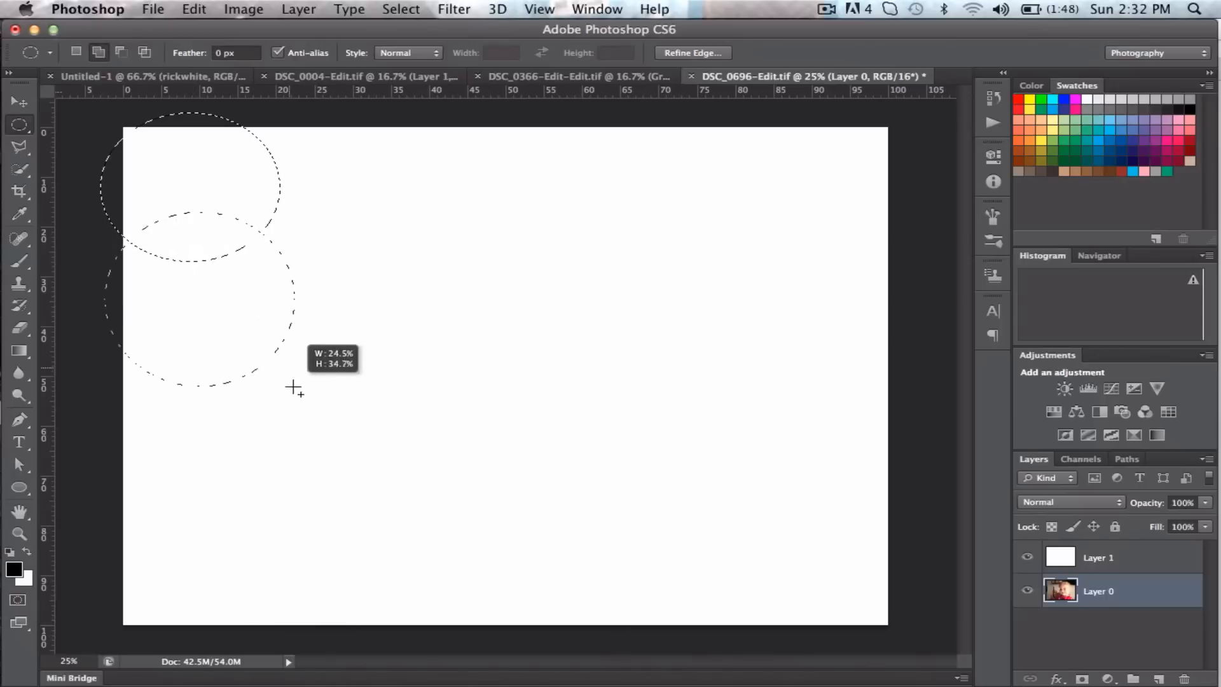
pyautogui.click(98, 52)
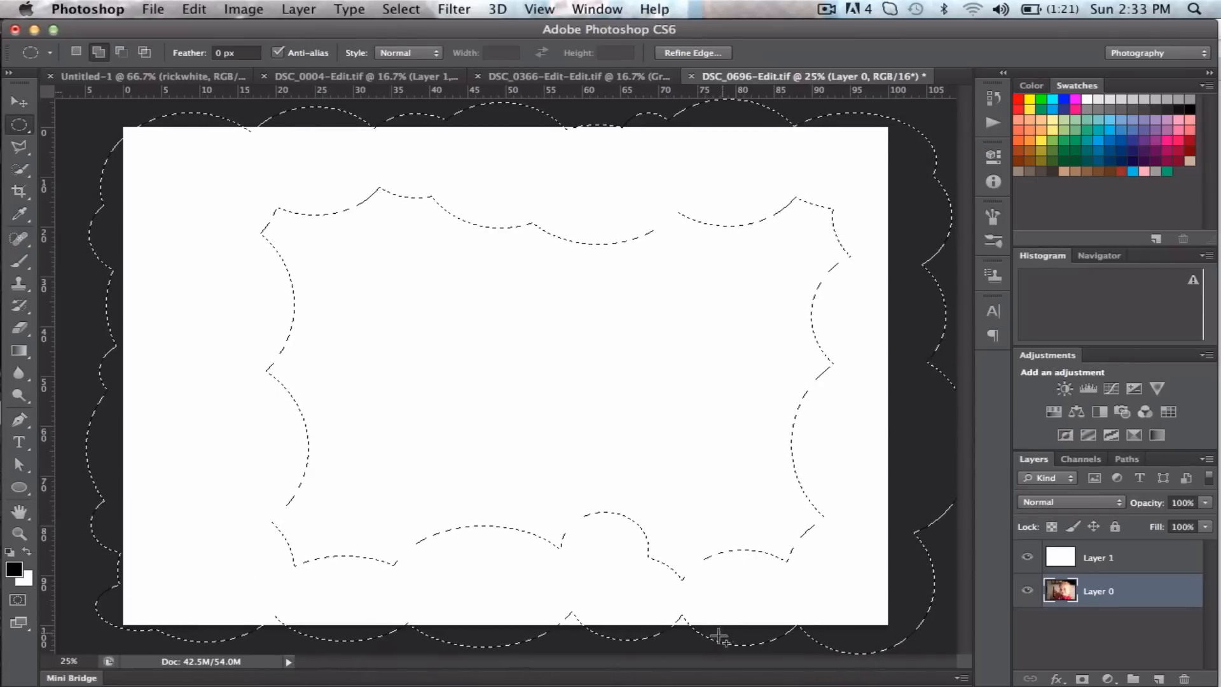
pyautogui.moveTo(884, 288)
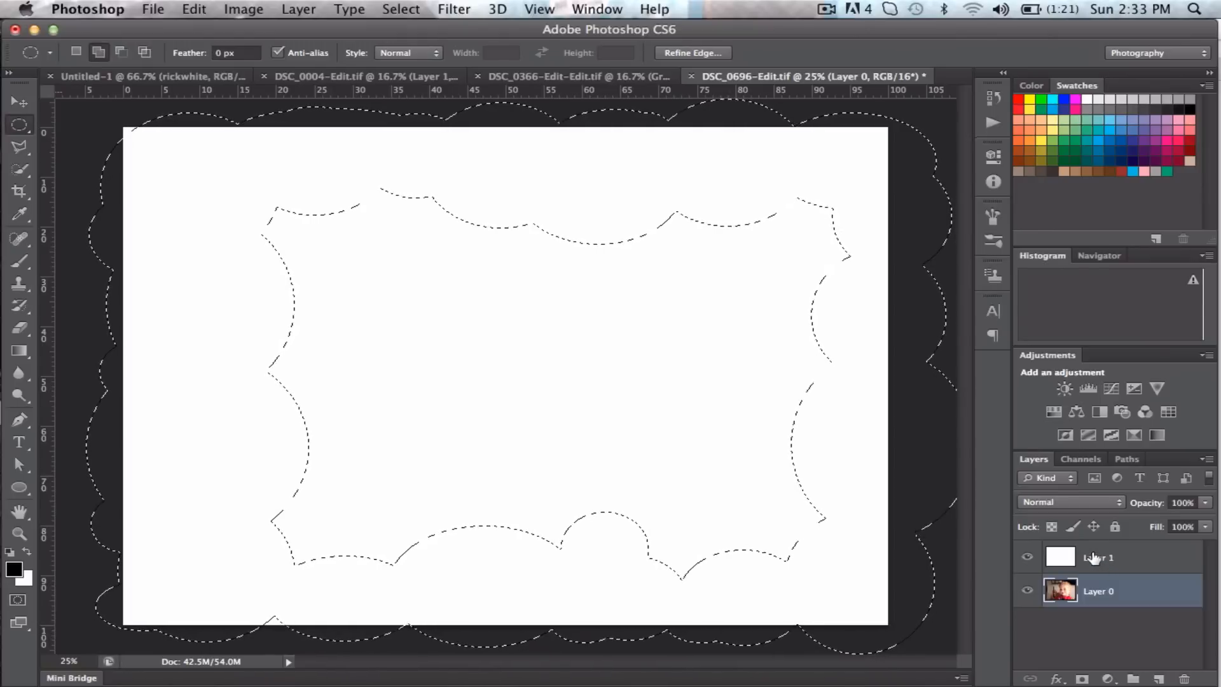
# - Build the white scalloped frame on new Layer 2, hide white Layer 1 and select photo Layer 0
pyautogui.click(1098, 558)
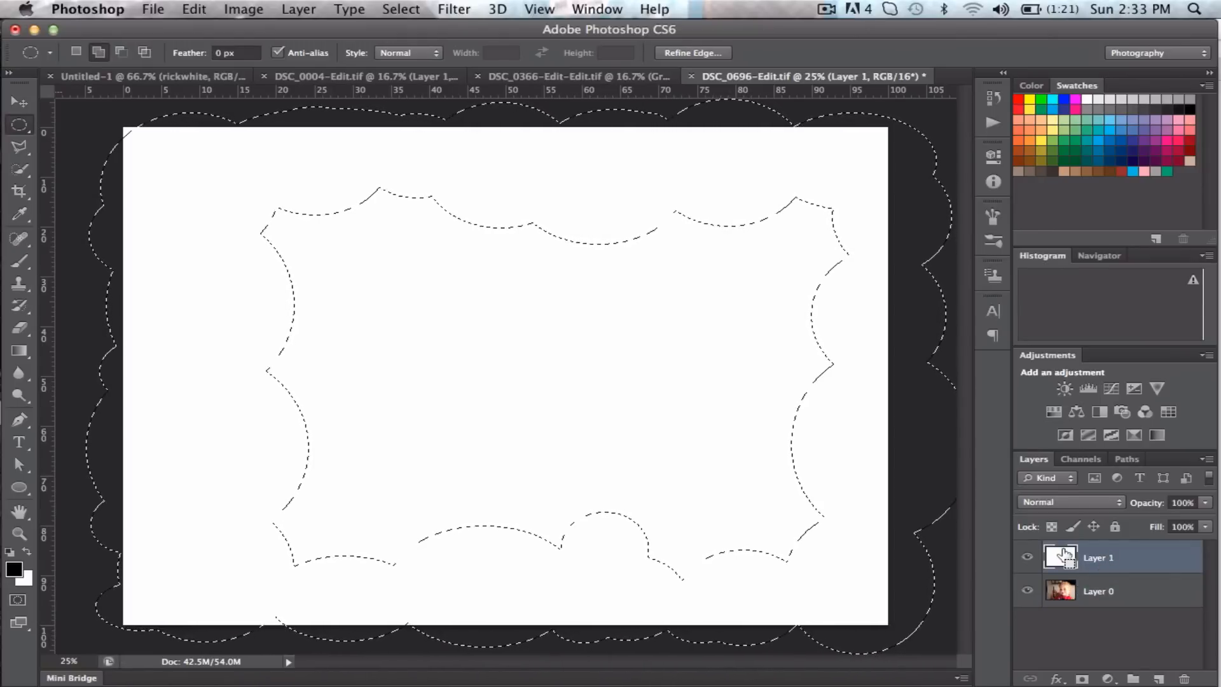
pyautogui.moveTo(1061, 556)
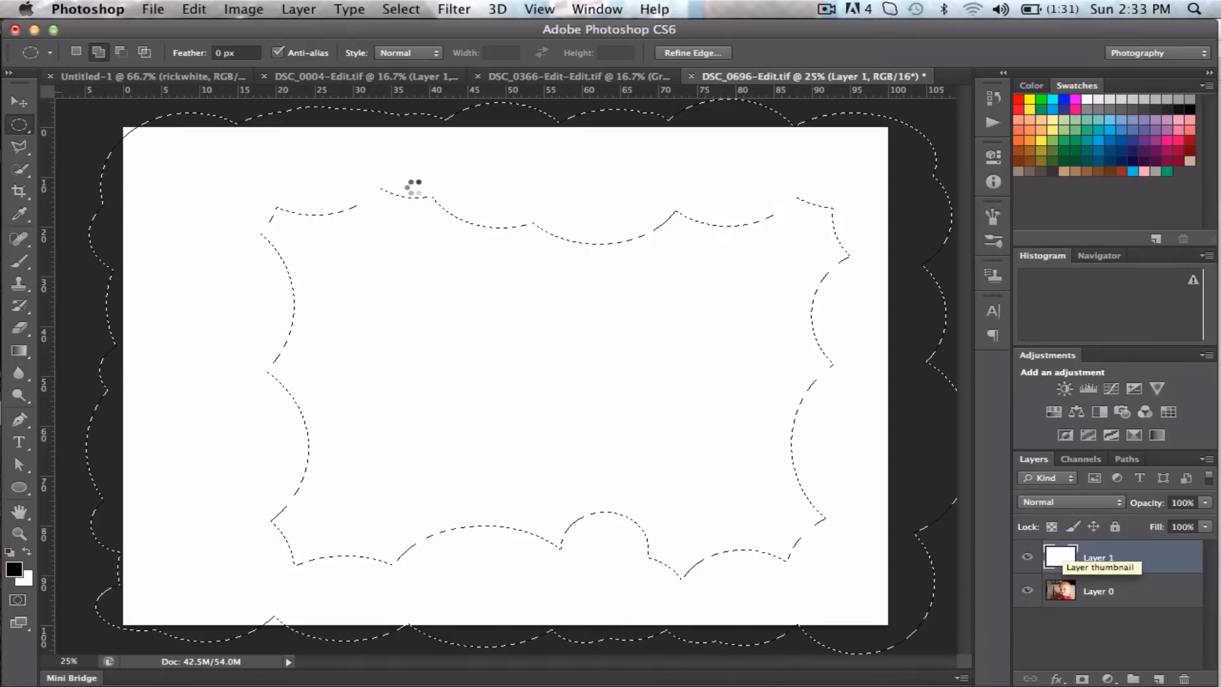
pyautogui.moveTo(208, 263)
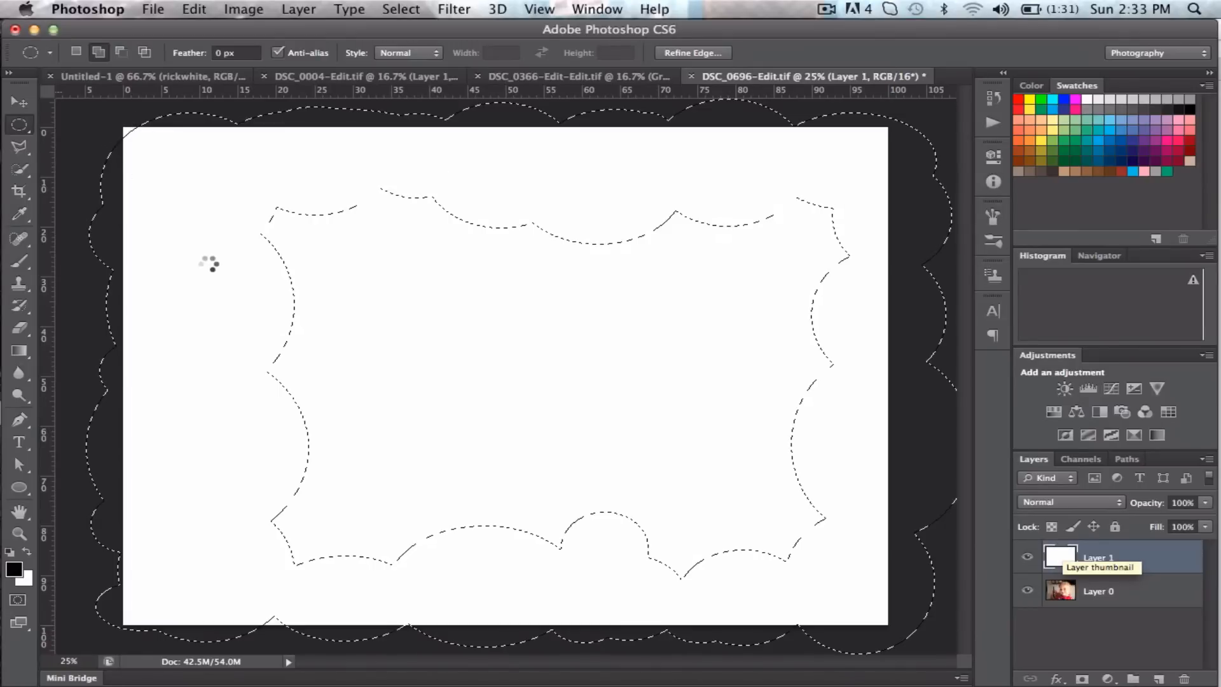
pyautogui.moveTo(207, 245)
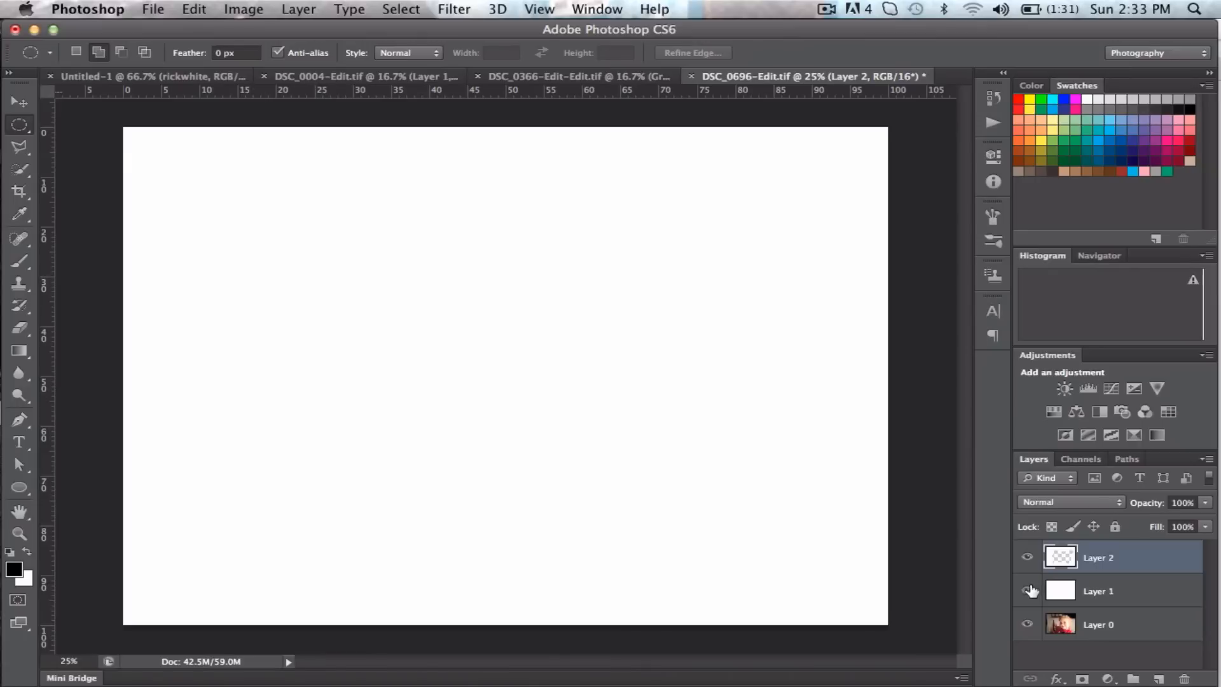
pyautogui.click(1028, 590)
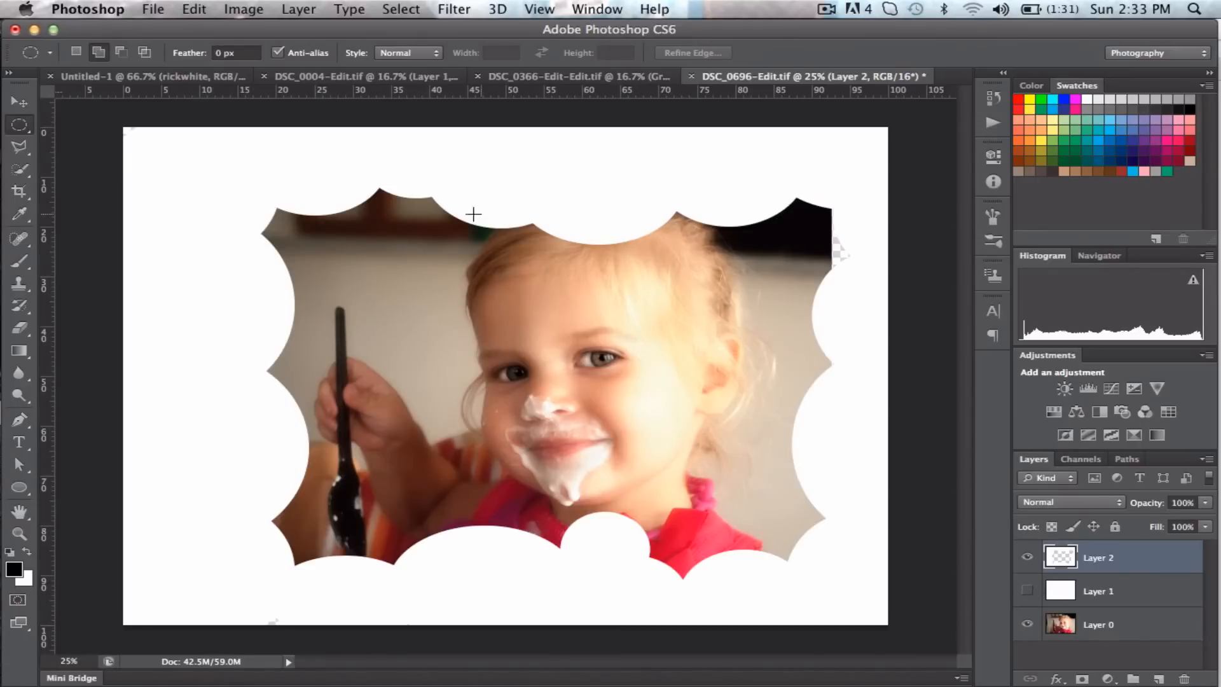
pyautogui.moveTo(826, 204)
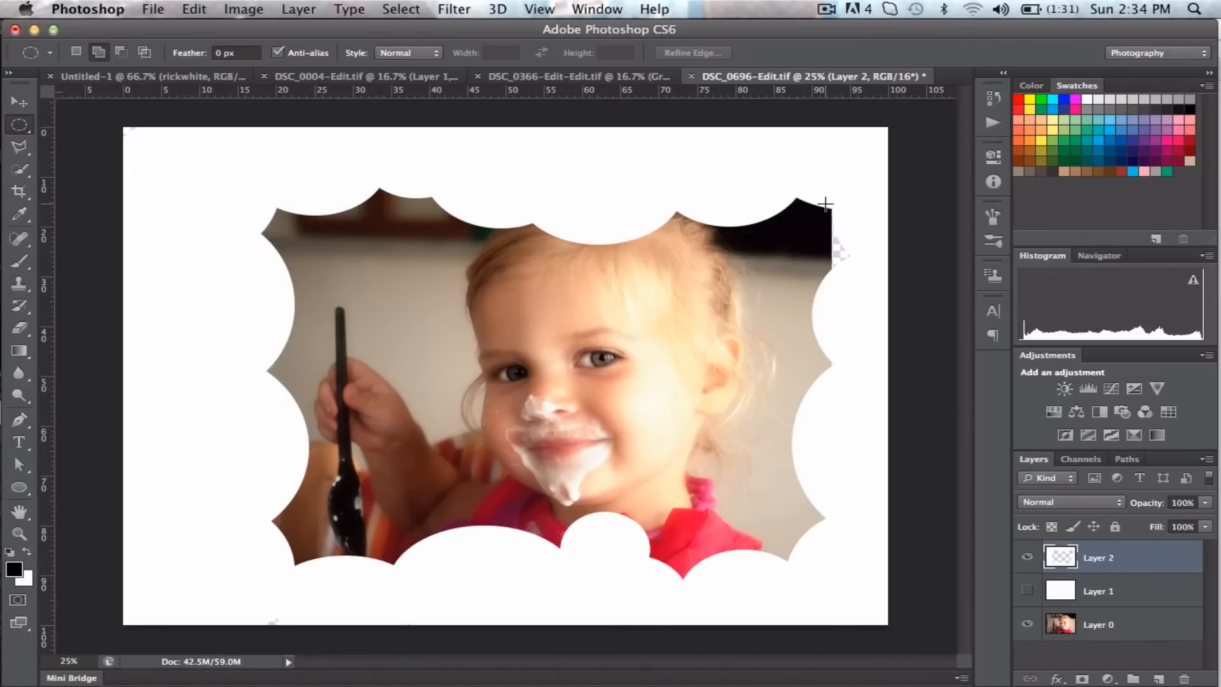
pyautogui.moveTo(880, 304)
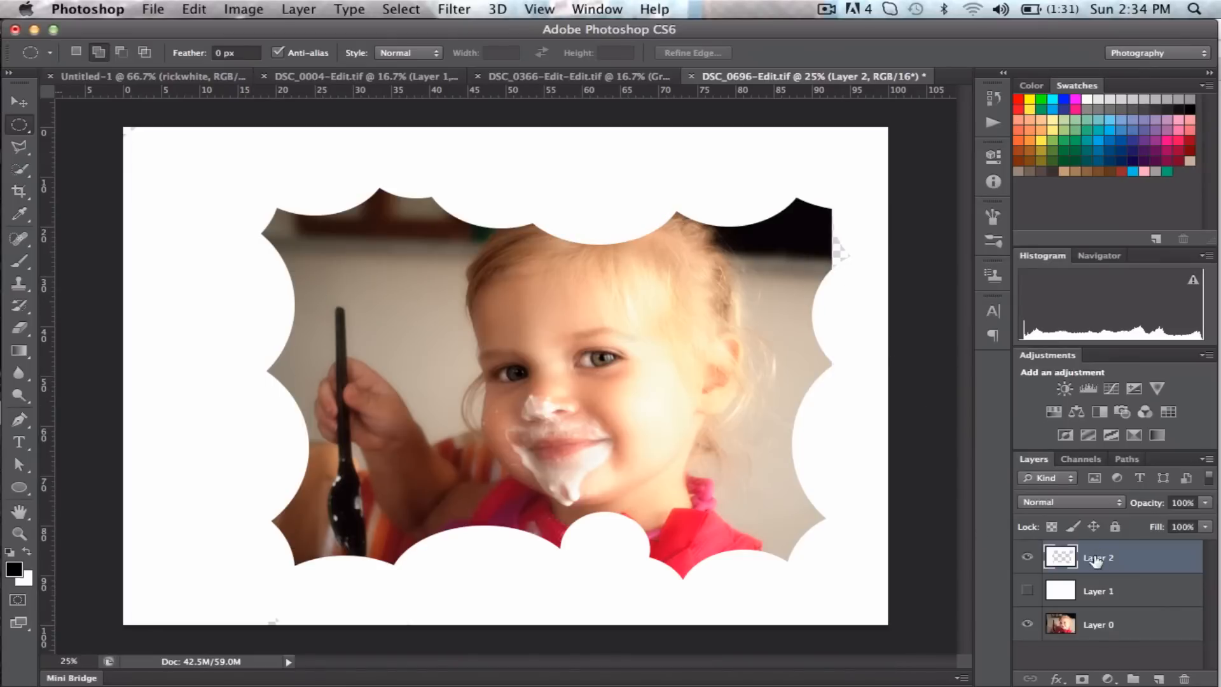
pyautogui.moveTo(684, 380)
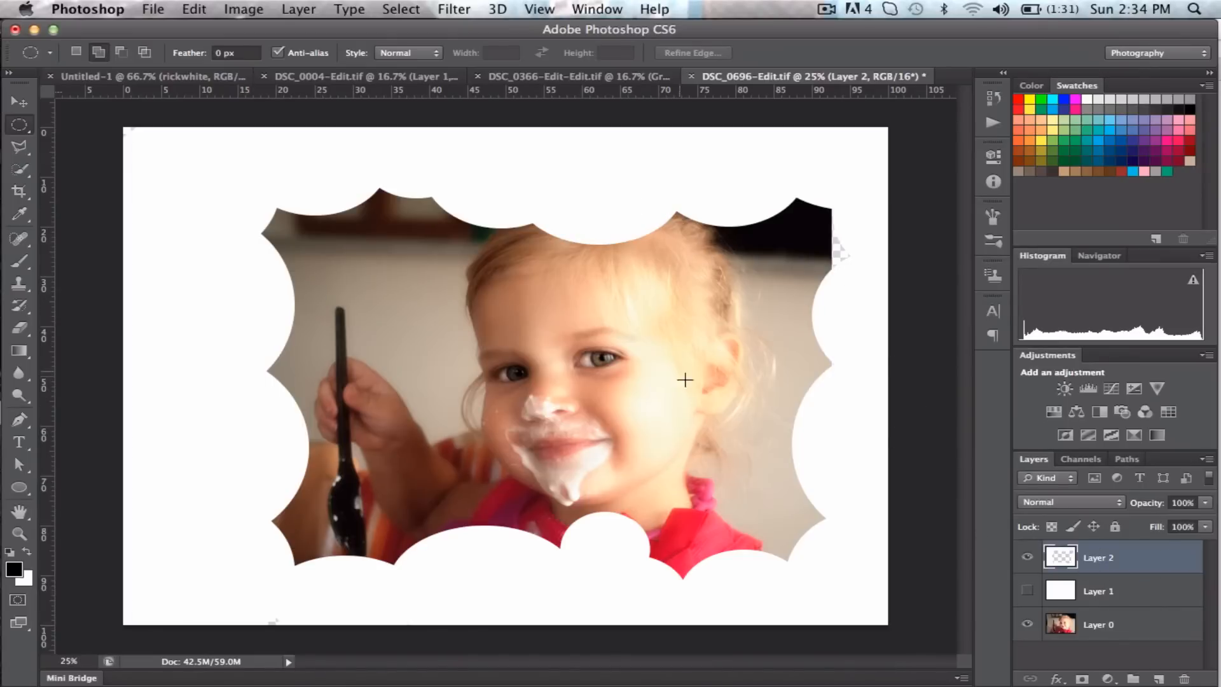
pyautogui.click(1098, 623)
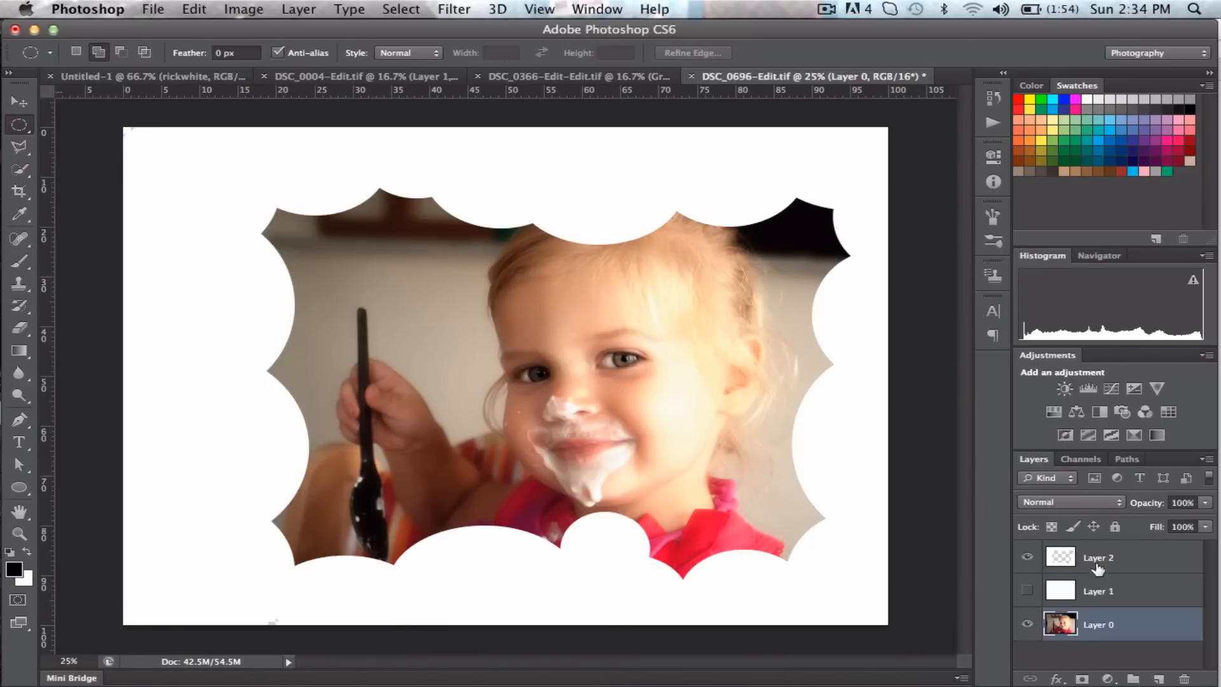
# - Apply a Drop Shadow layer style to Layer 2, the bubble frame
pyautogui.click(1057, 679)
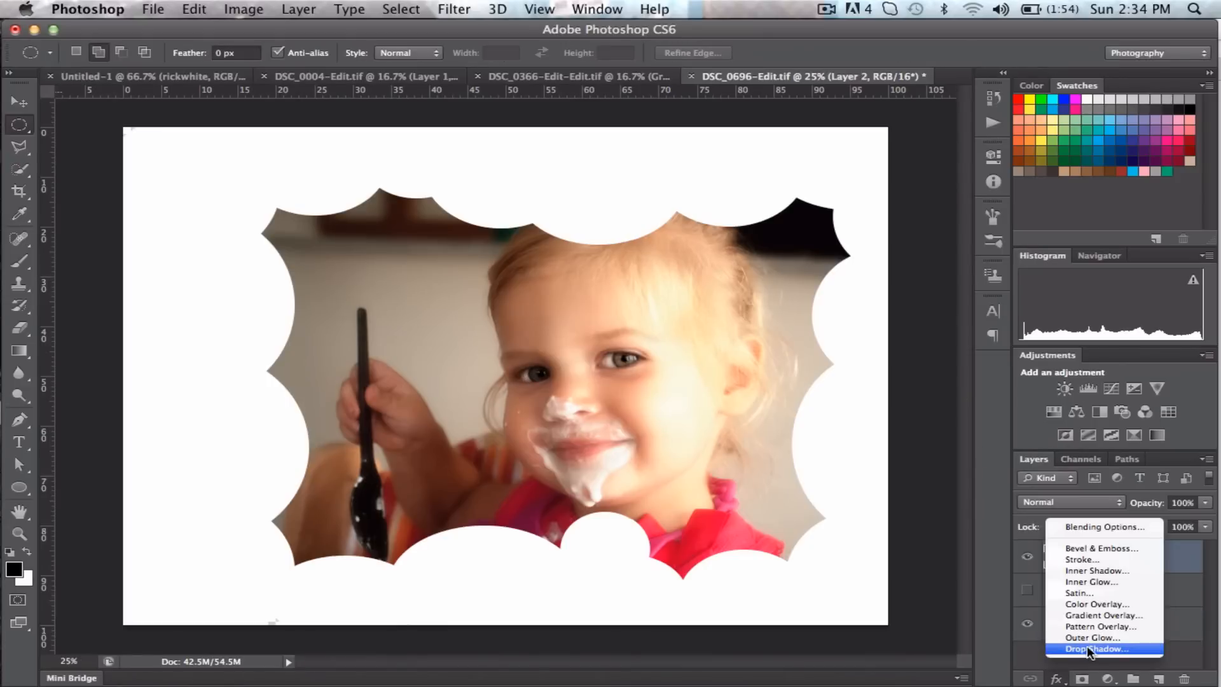
pyautogui.click(1098, 649)
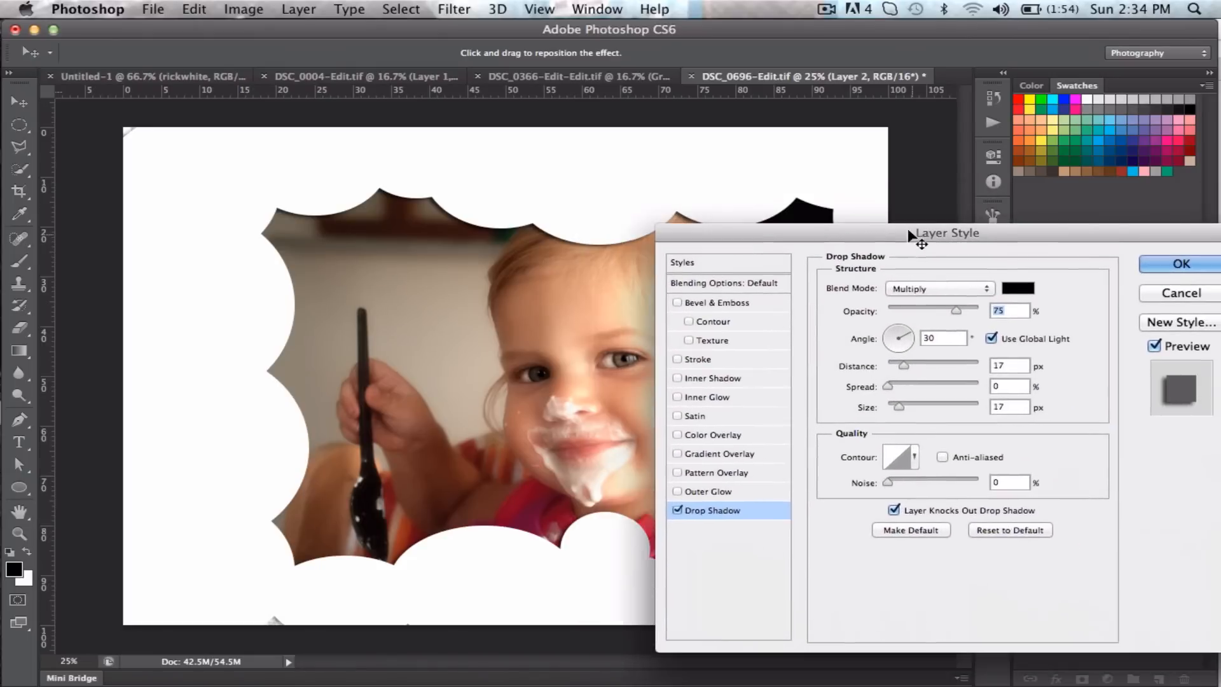
pyautogui.click(1181, 264)
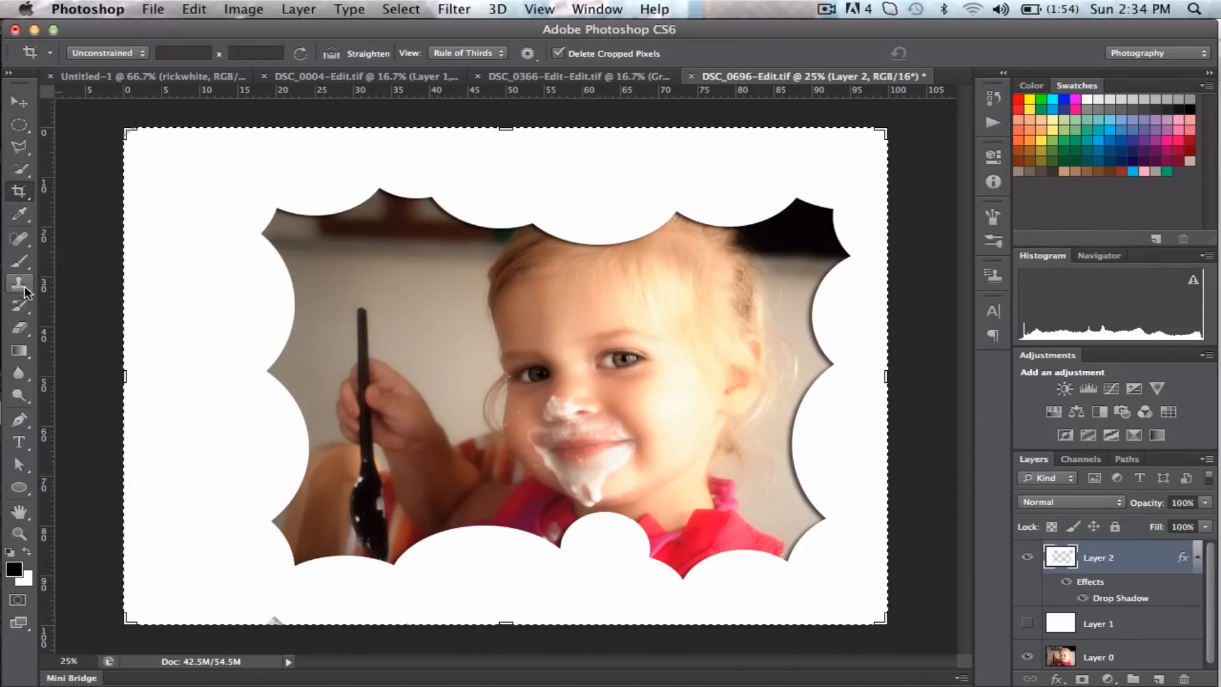
pyautogui.moveTo(26, 201)
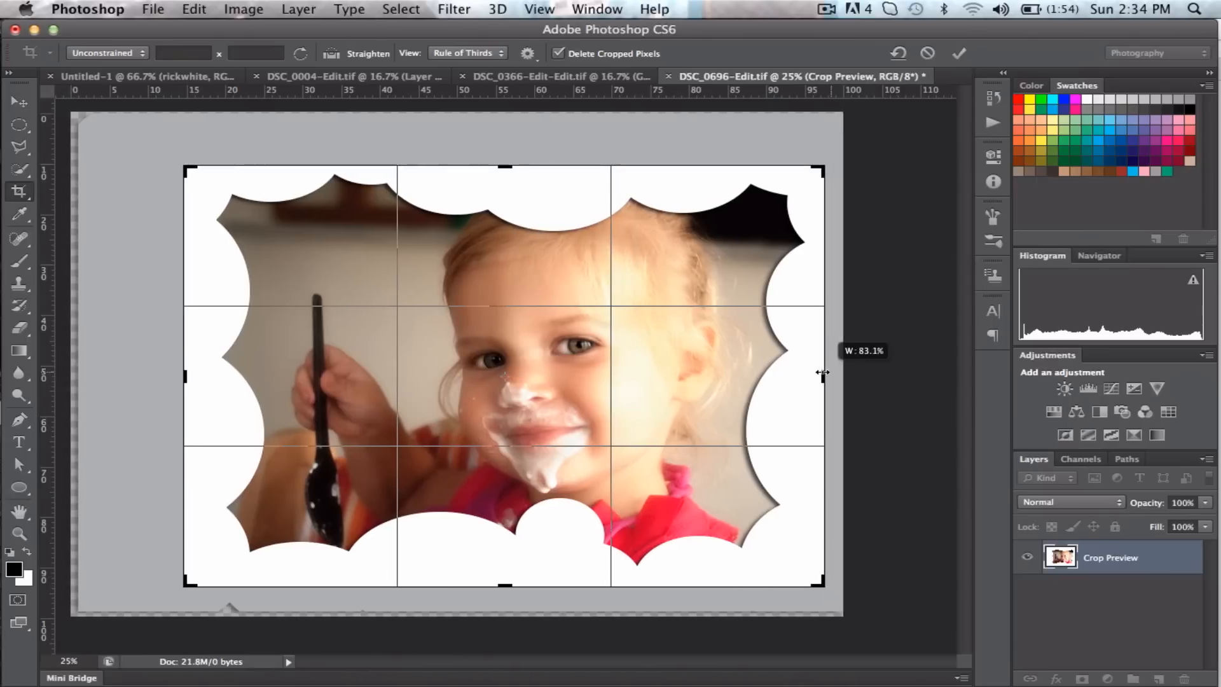
# - Commit a tighter crop that trims the outer white margins around the frame
pyautogui.click(959, 53)
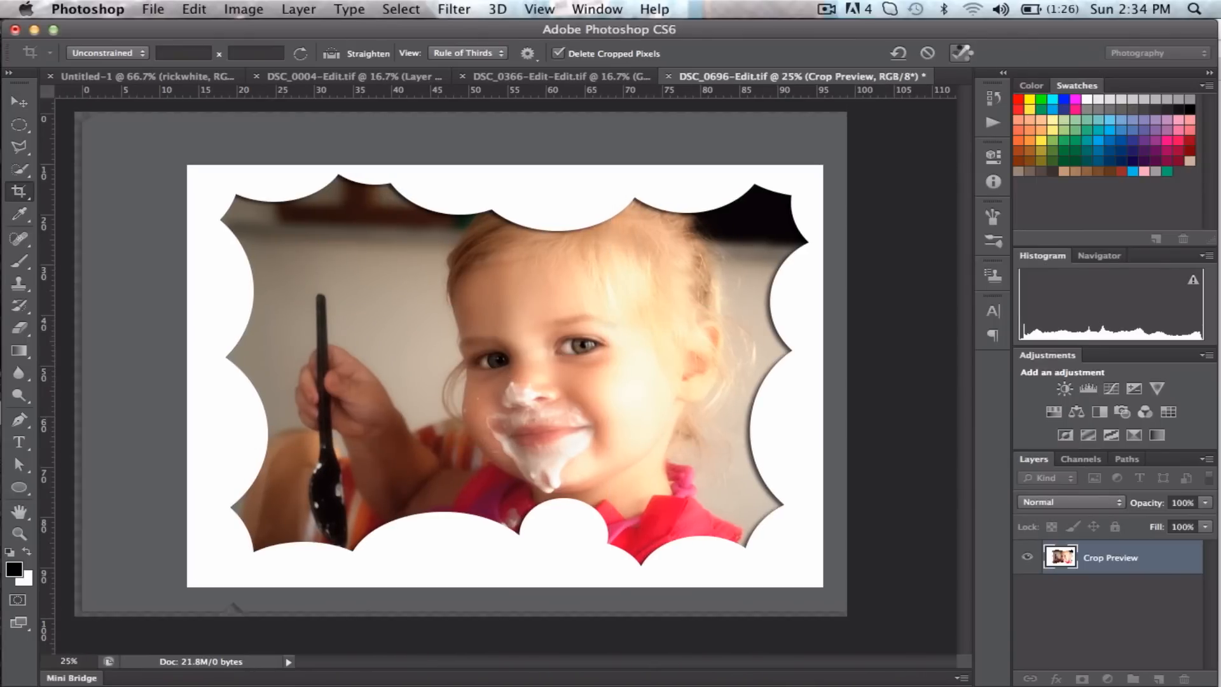
pyautogui.click(959, 53)
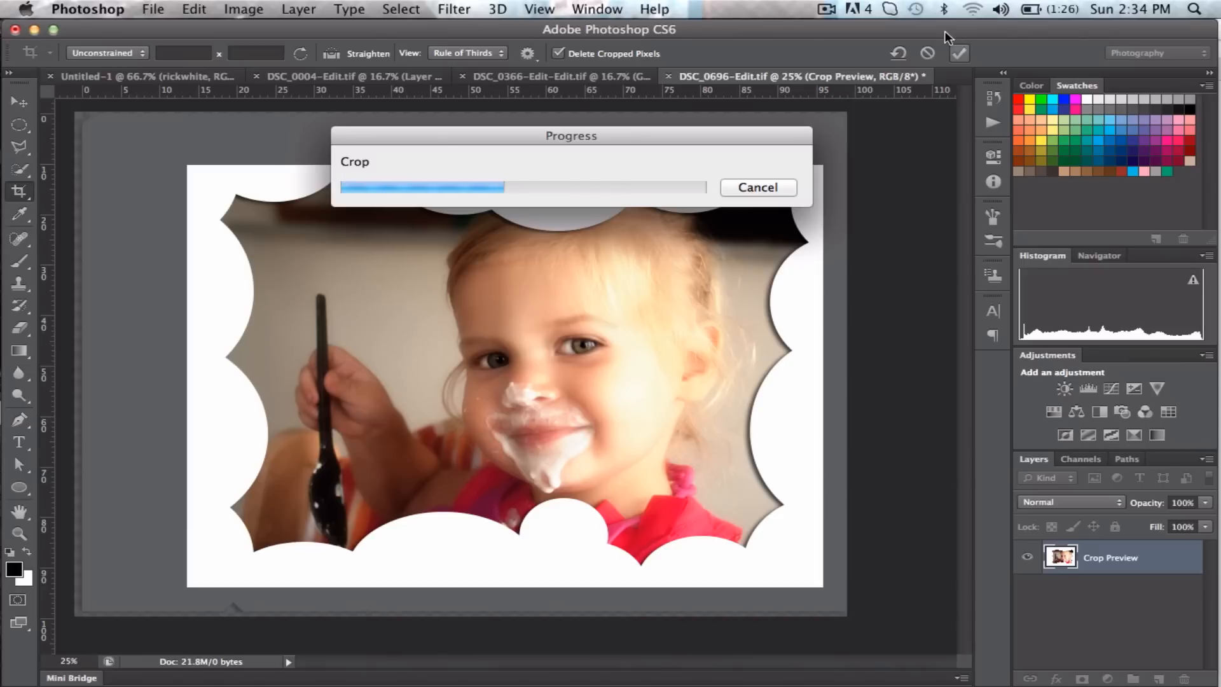